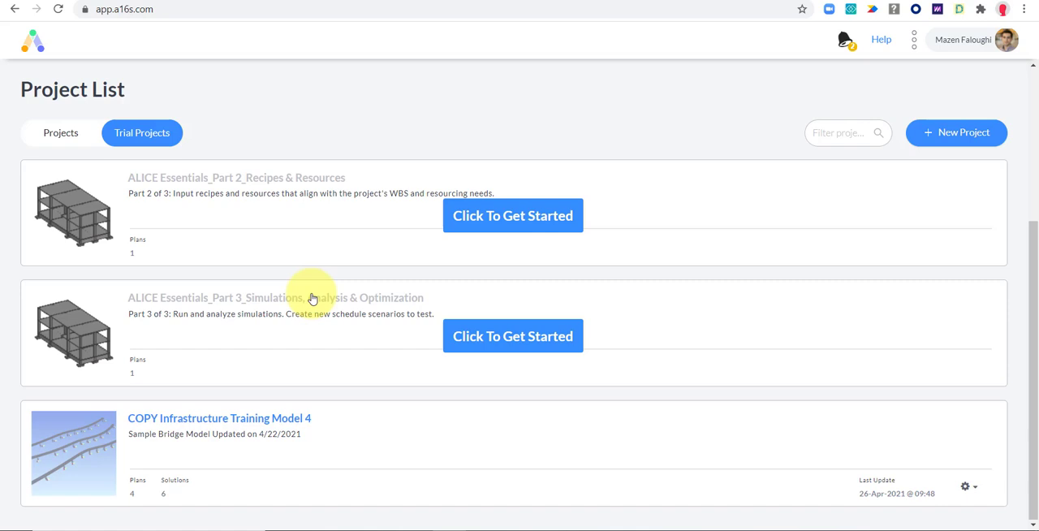
pyautogui.moveTo(302, 455)
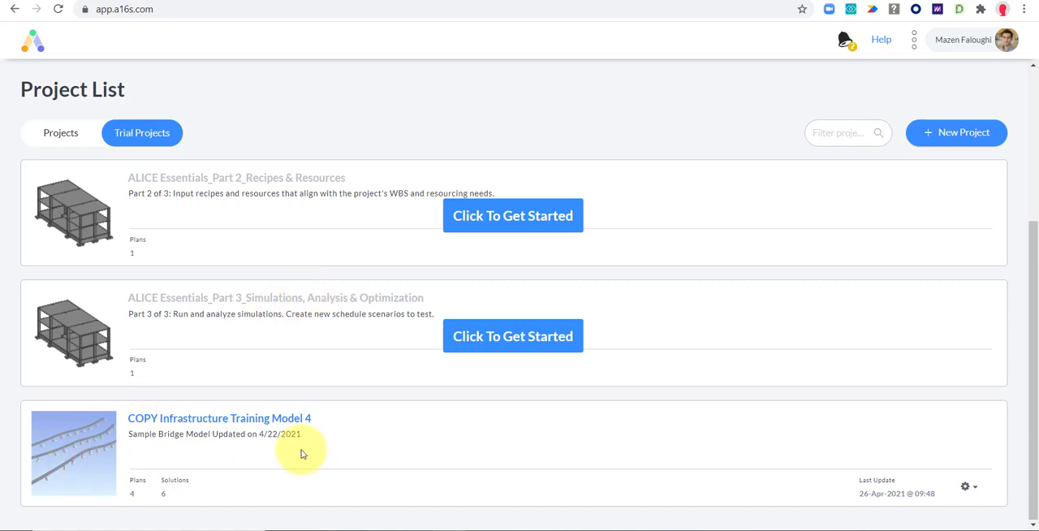
pyautogui.moveTo(97, 440)
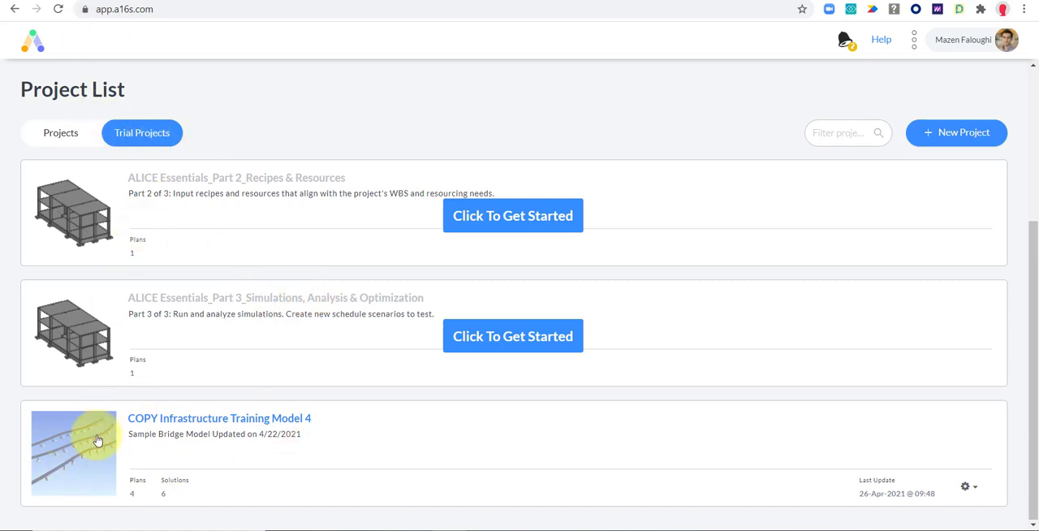
# Step: Open the plans list of the COPY Infrastructure Training Model 4 project
pyautogui.click(73, 453)
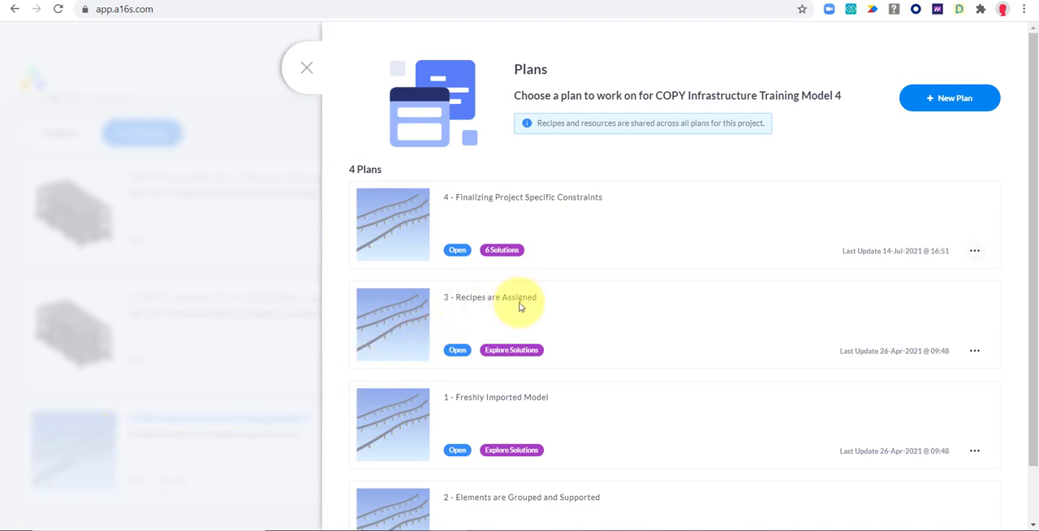
pyautogui.moveTo(549, 200)
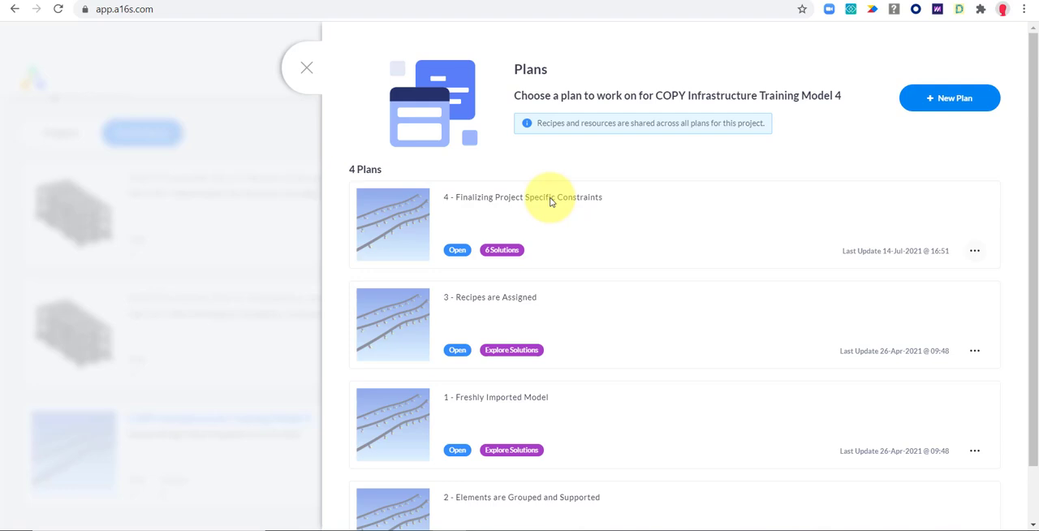
pyautogui.moveTo(410, 332)
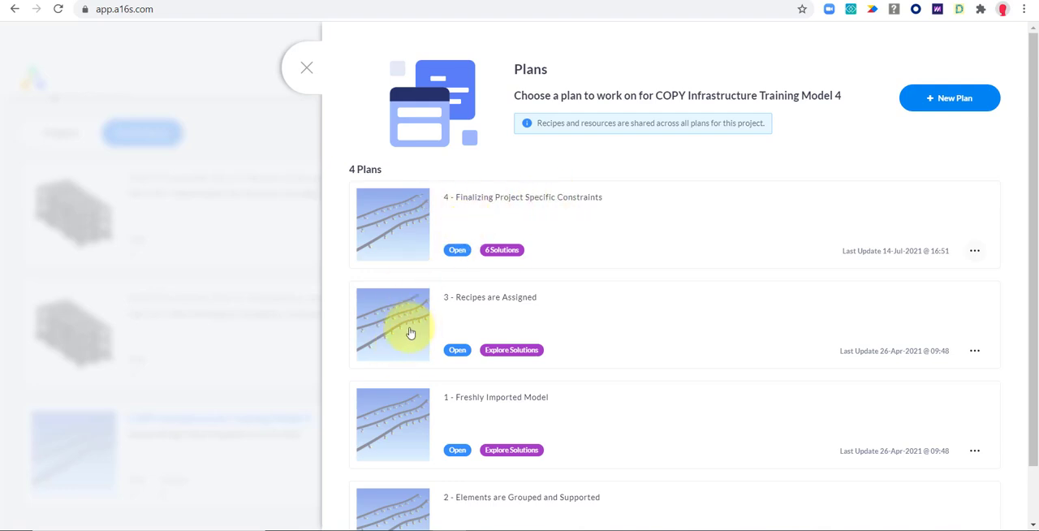
pyautogui.moveTo(390, 318)
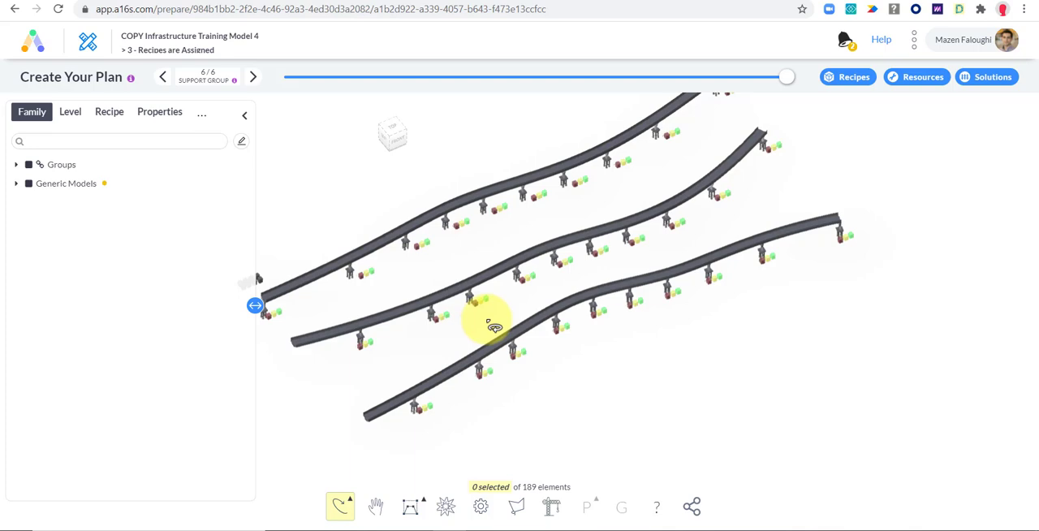
# Step: Filter the Properties tree by reach and tick R1 to select its nine Concrete Tub Girders
pyautogui.moveTo(495, 325); pyautogui.dragTo(354, 351)
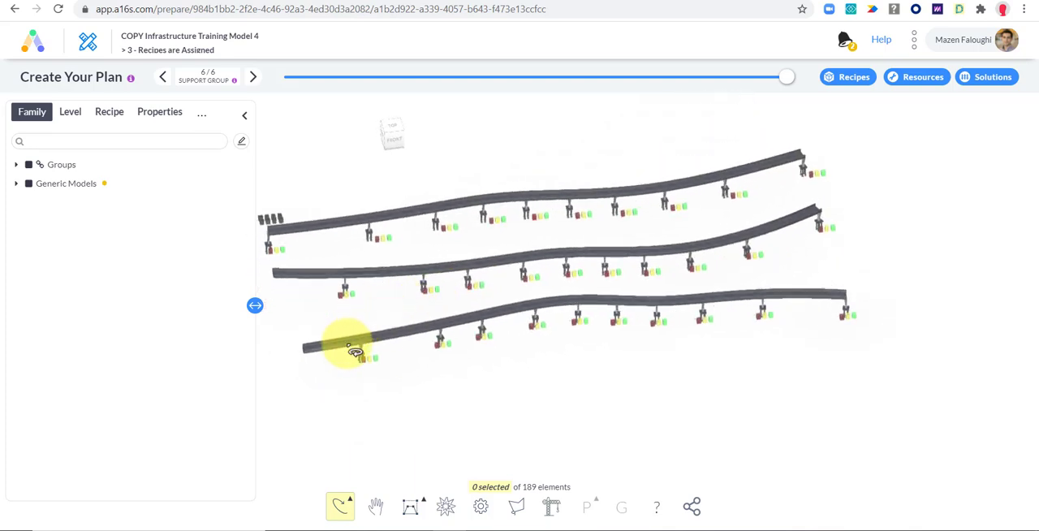
pyautogui.click(160, 110)
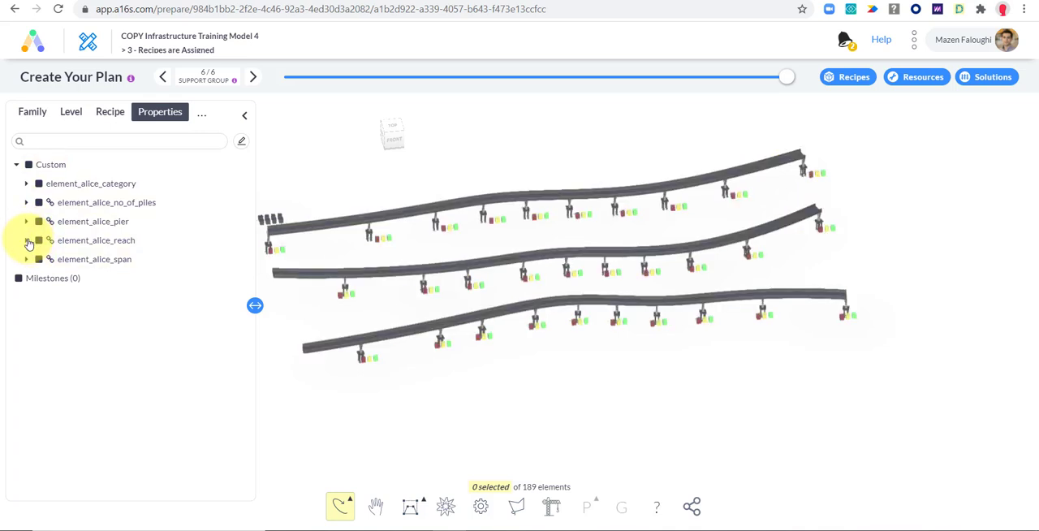
pyautogui.click(26, 240)
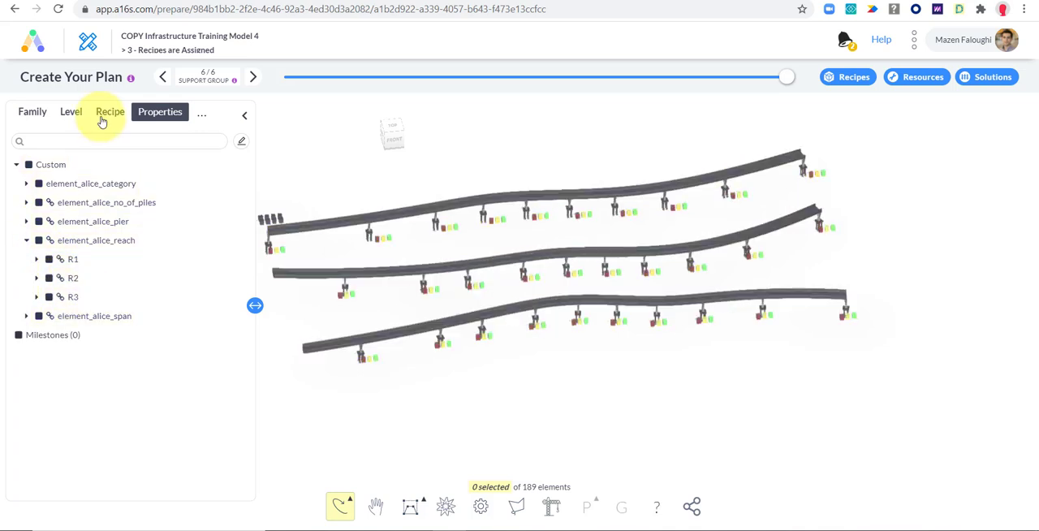
pyautogui.write('a')
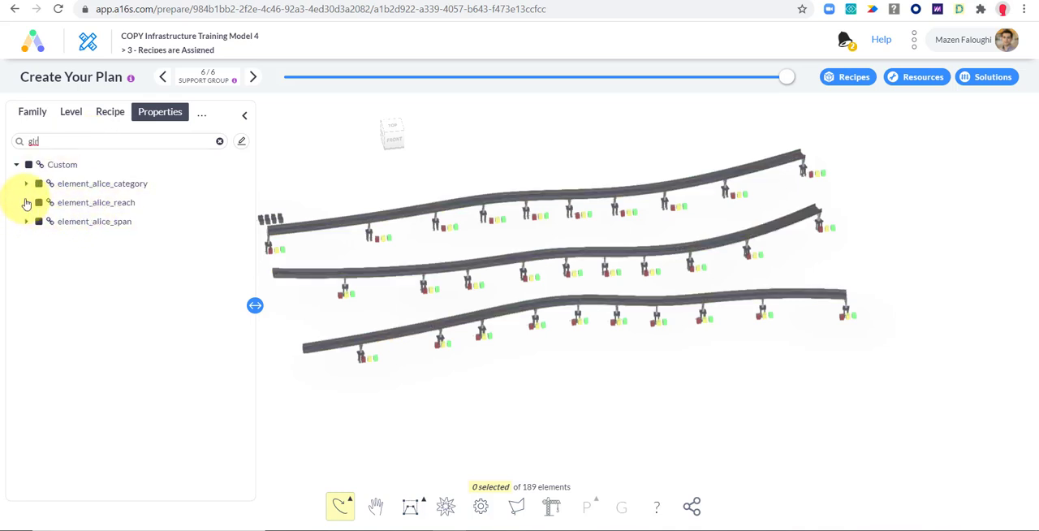
pyautogui.click(26, 201)
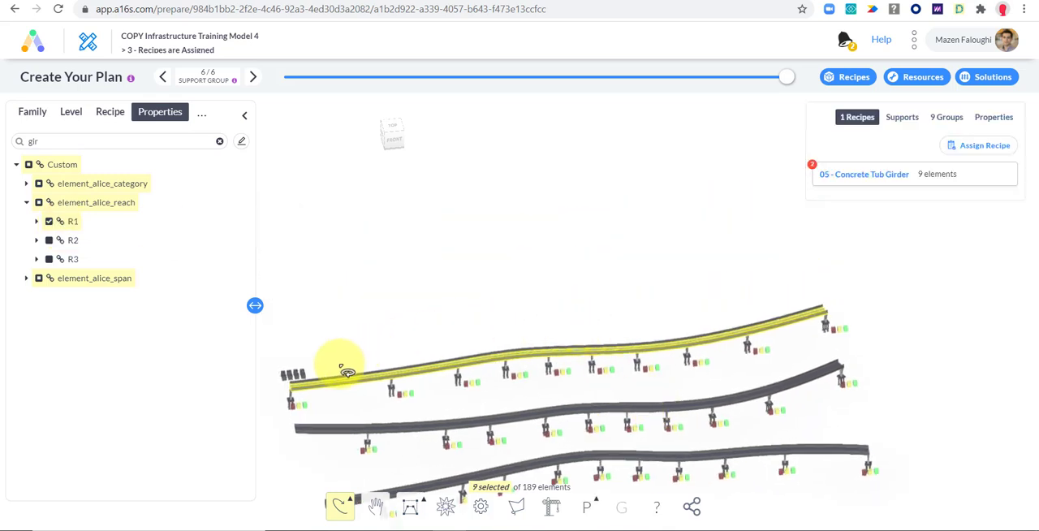
pyautogui.moveTo(430, 333)
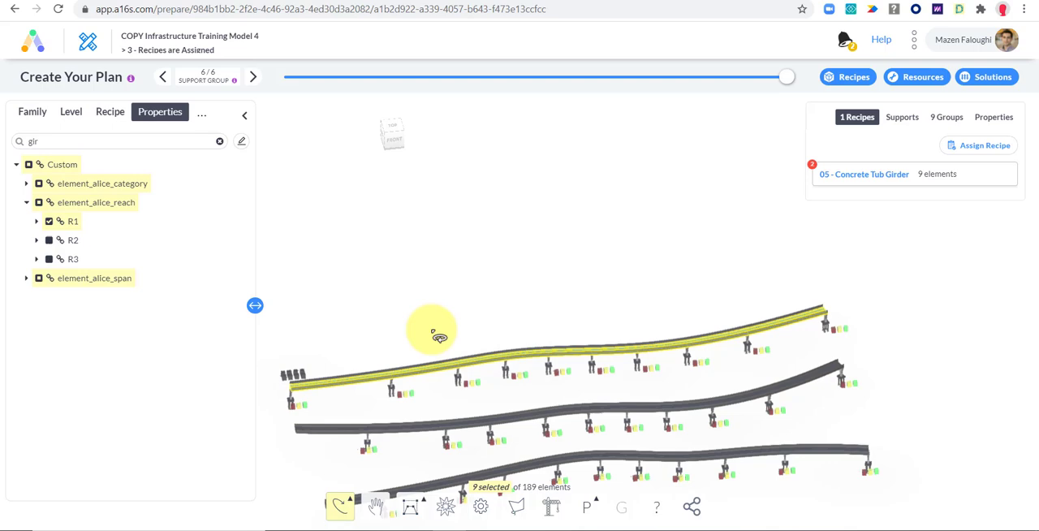
pyautogui.moveTo(467, 373)
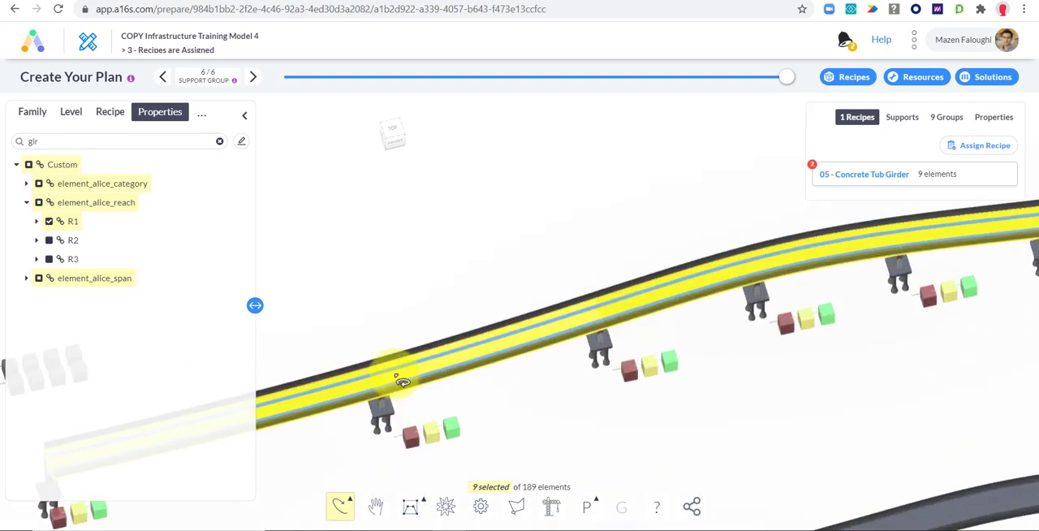
pyautogui.click(422, 357)
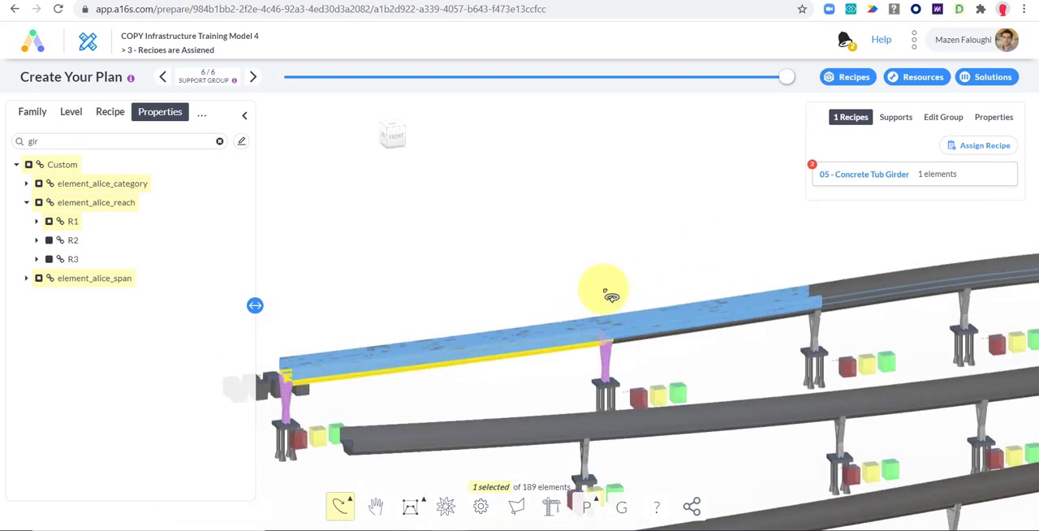
pyautogui.moveTo(609, 379)
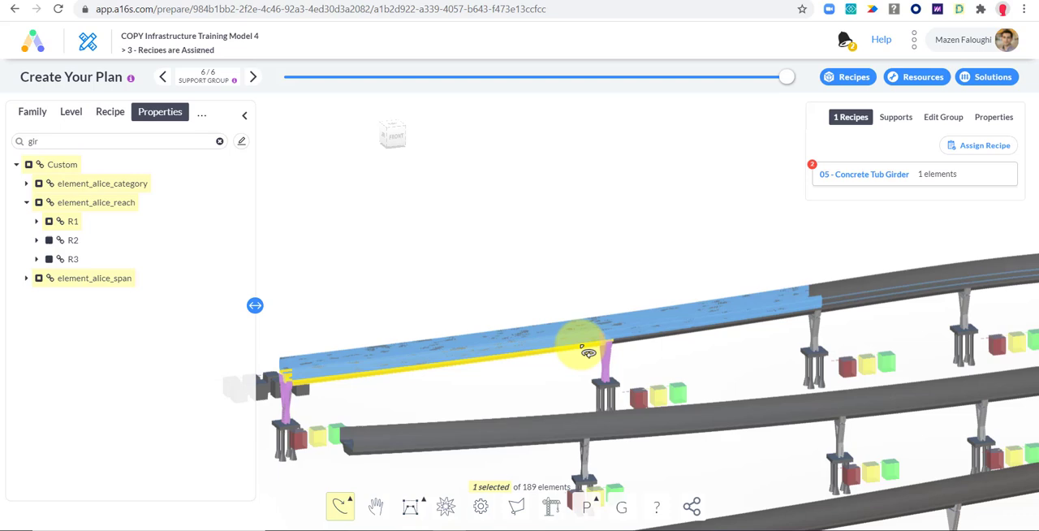
pyautogui.moveTo(588, 349); pyautogui.dragTo(604, 381)
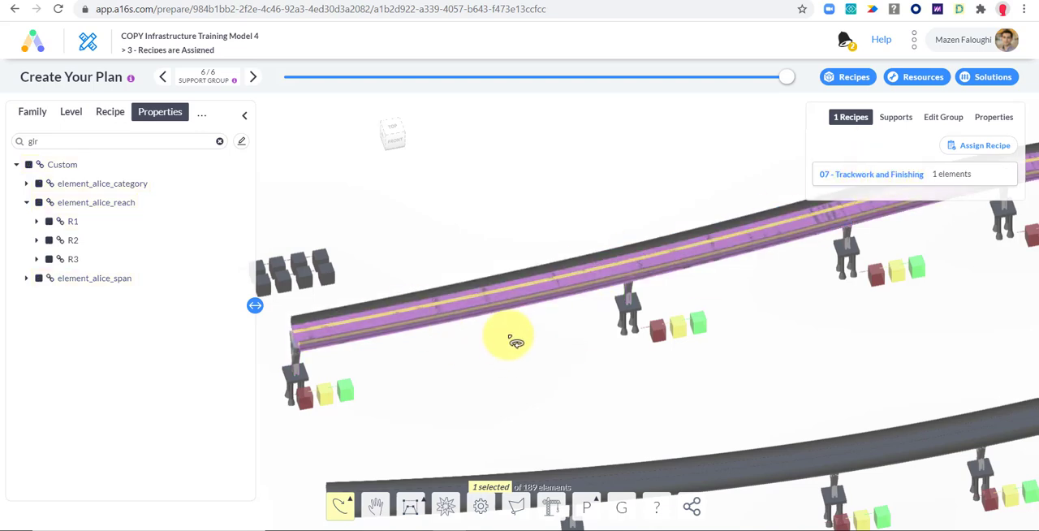
pyautogui.moveTo(507, 339); pyautogui.dragTo(685, 296)
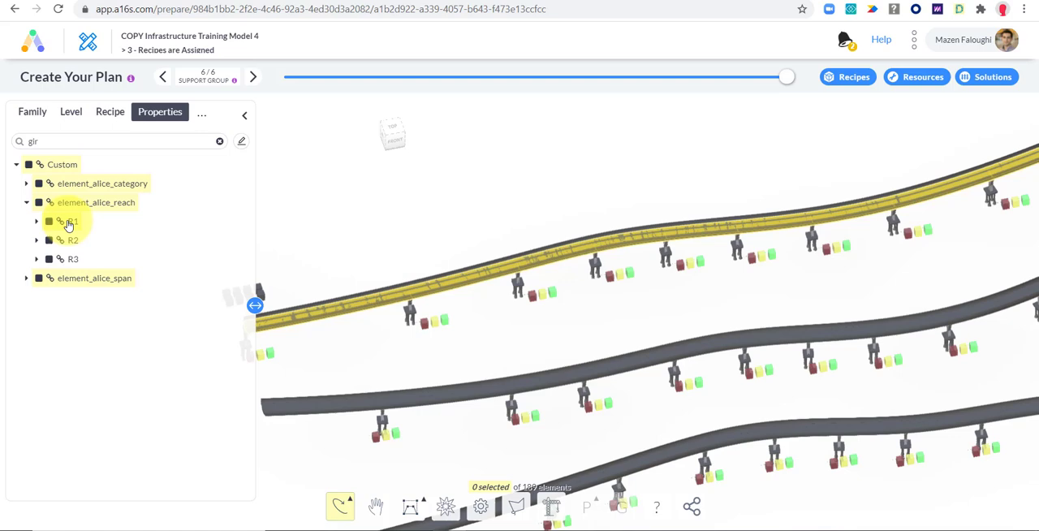
# Step: Create automatic Left-Right supports for the nine reselected R1 girders
pyautogui.click(49, 221)
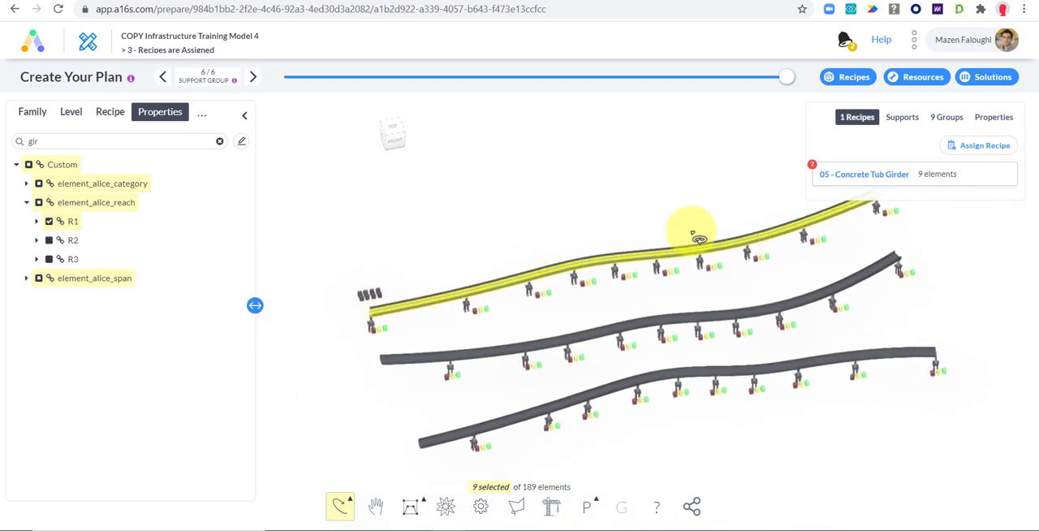
pyautogui.moveTo(663, 260)
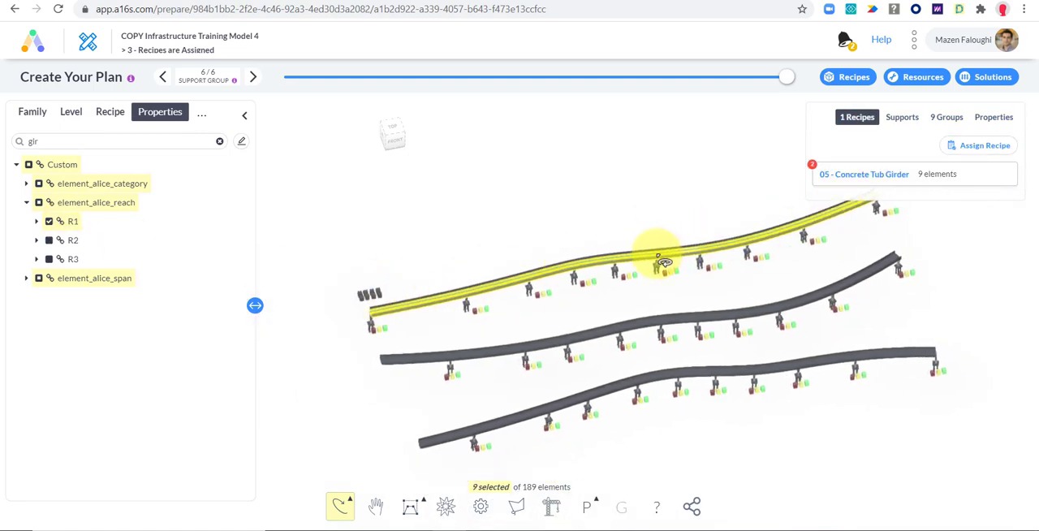
pyautogui.click(901, 117)
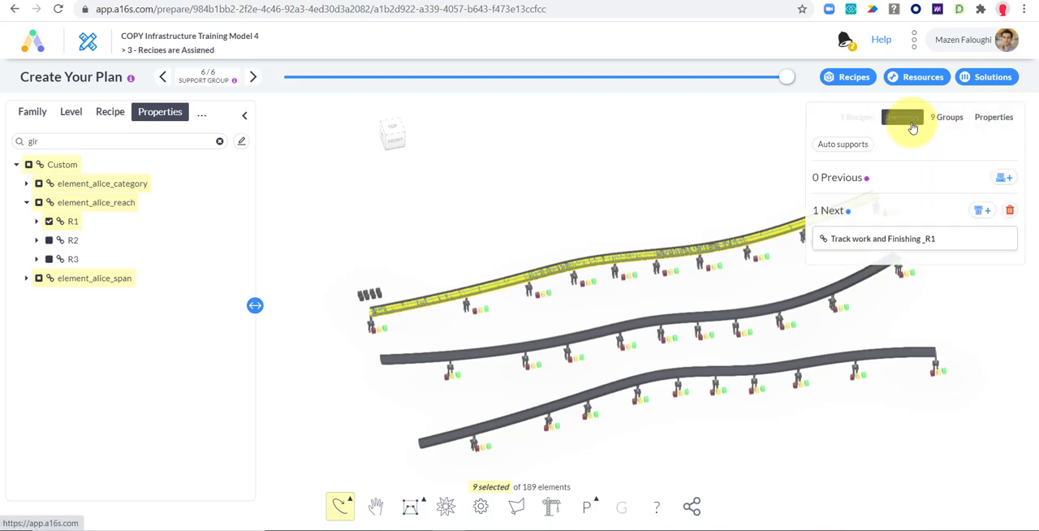
pyautogui.click(841, 142)
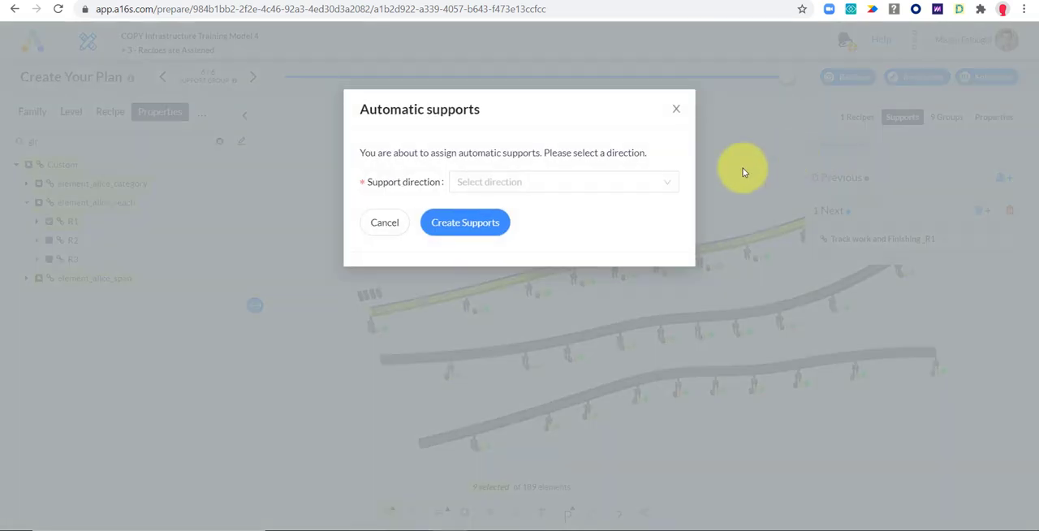
pyautogui.click(562, 180)
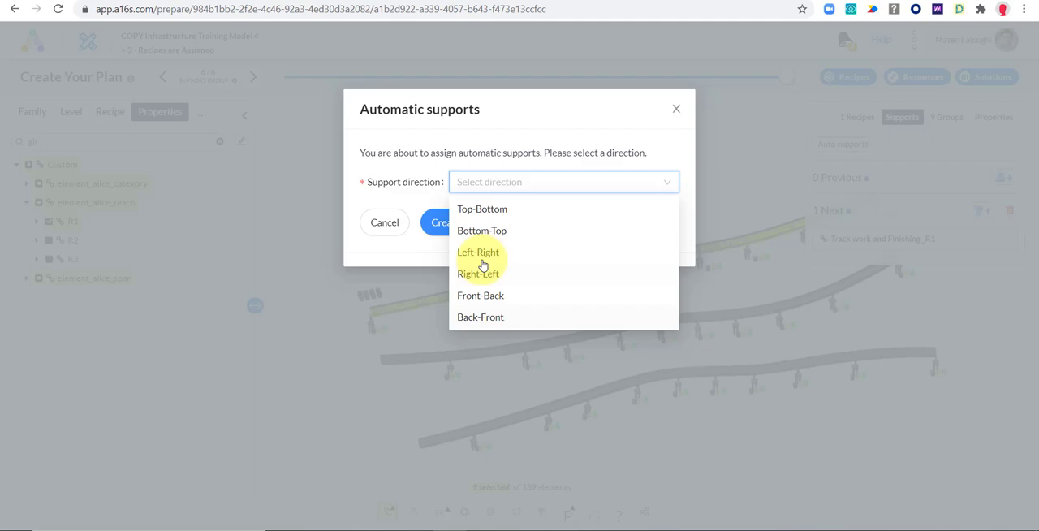
pyautogui.click(477, 252)
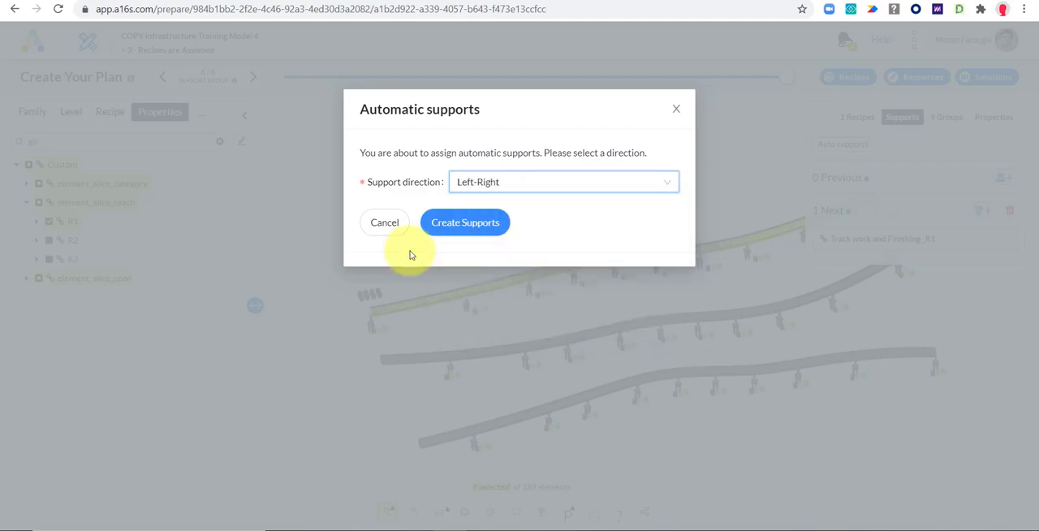
pyautogui.moveTo(464, 222)
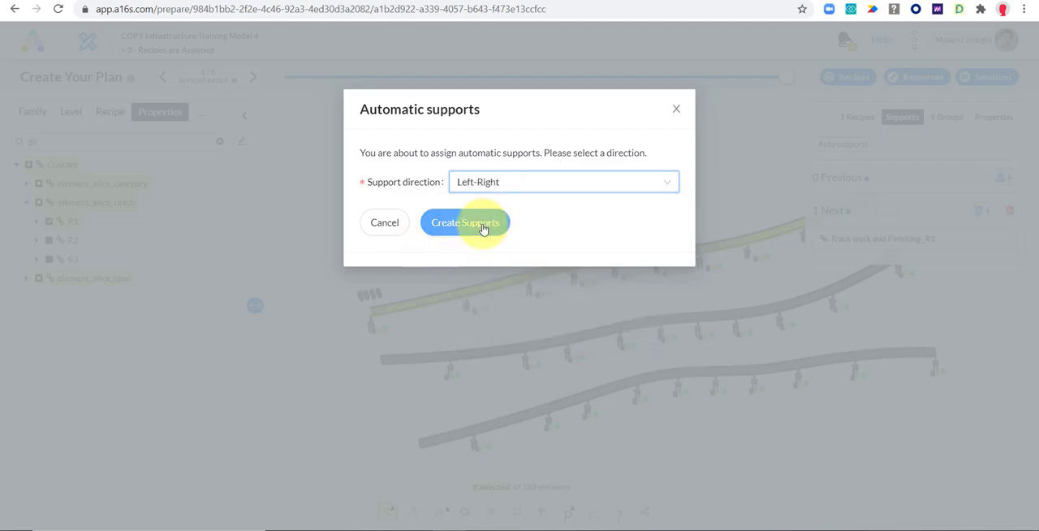
pyautogui.click(465, 223)
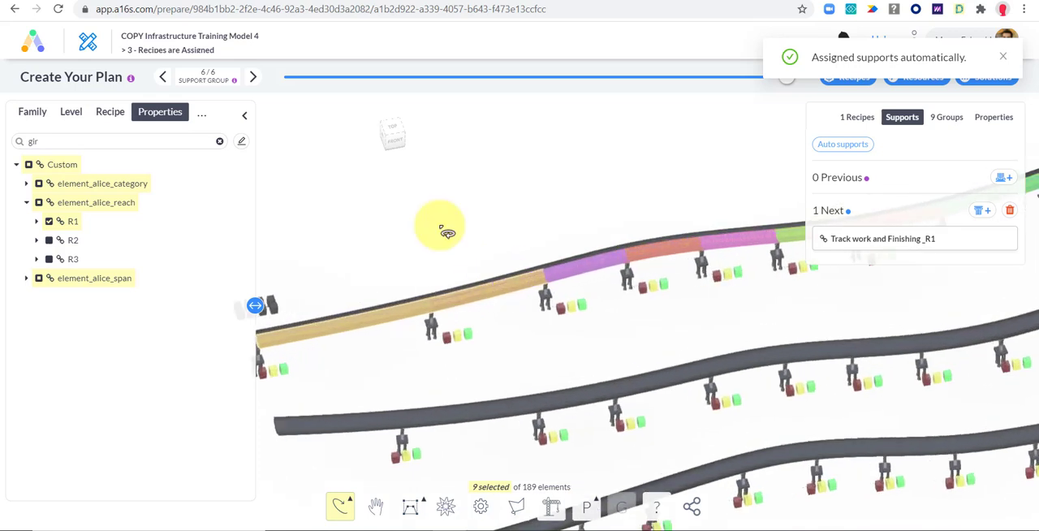
# Step: Inspect a single R1 girder's supports, then clear the selection
pyautogui.click(857, 117)
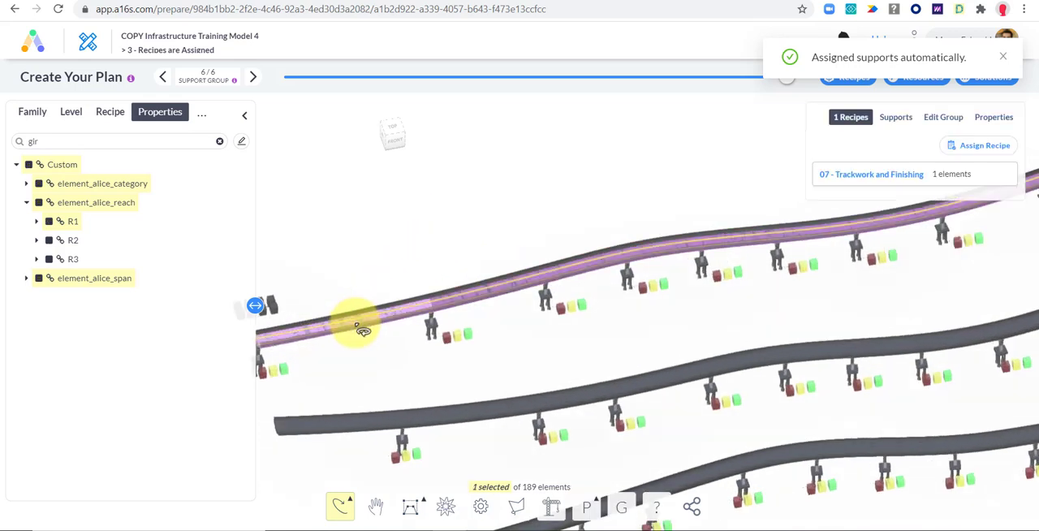
pyautogui.click(568, 280)
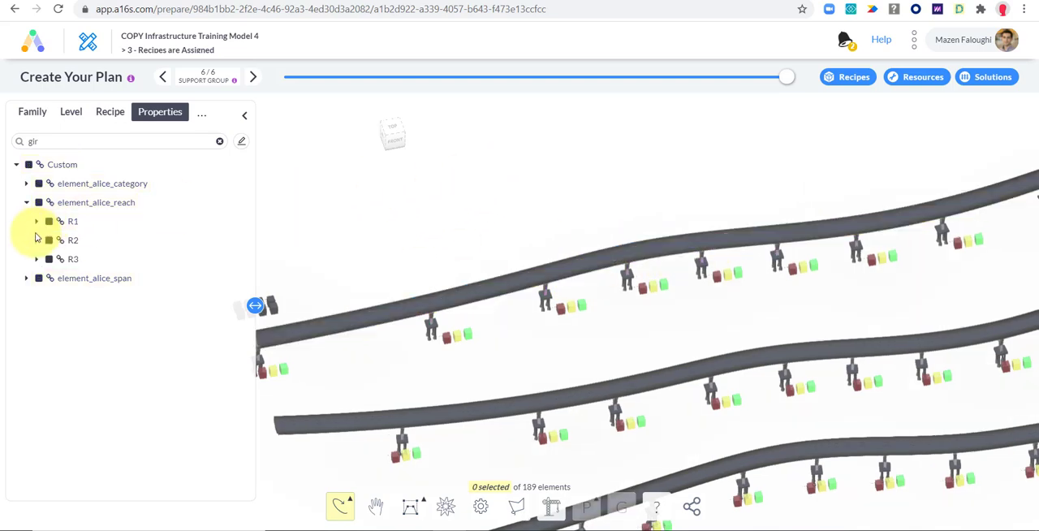
# Step: Create automatic Left-Right supports for the ten R2 girders and clear the selection
pyautogui.click(49, 240)
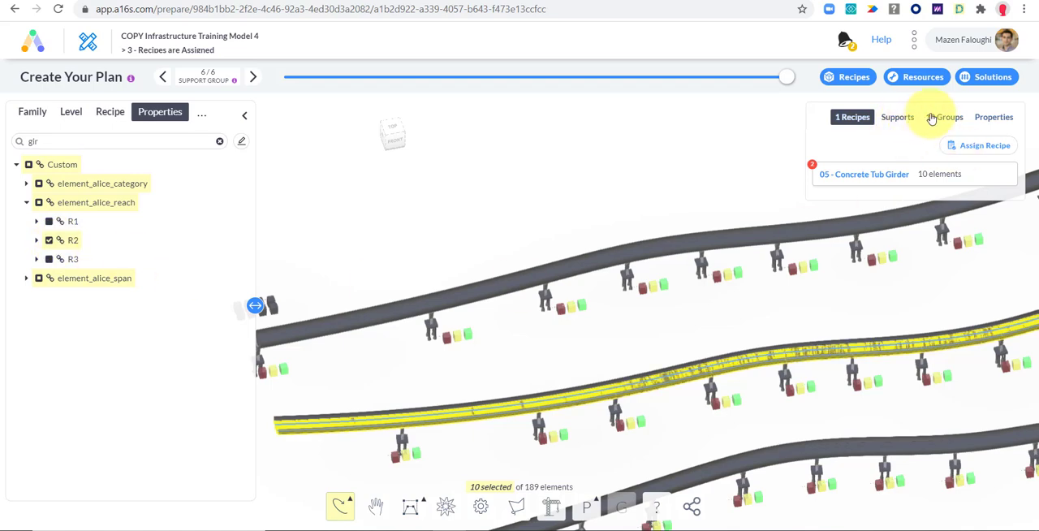
pyautogui.click(896, 117)
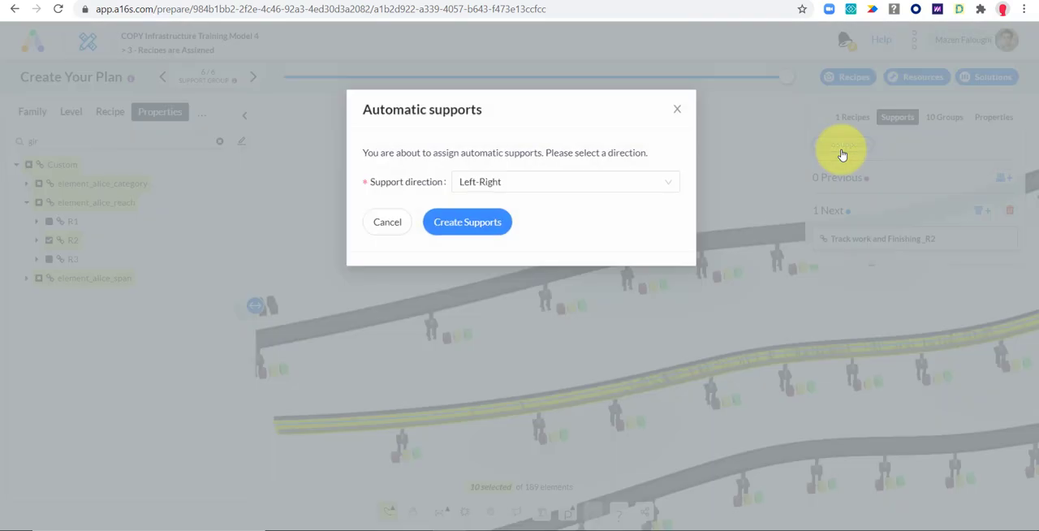
pyautogui.click(565, 180)
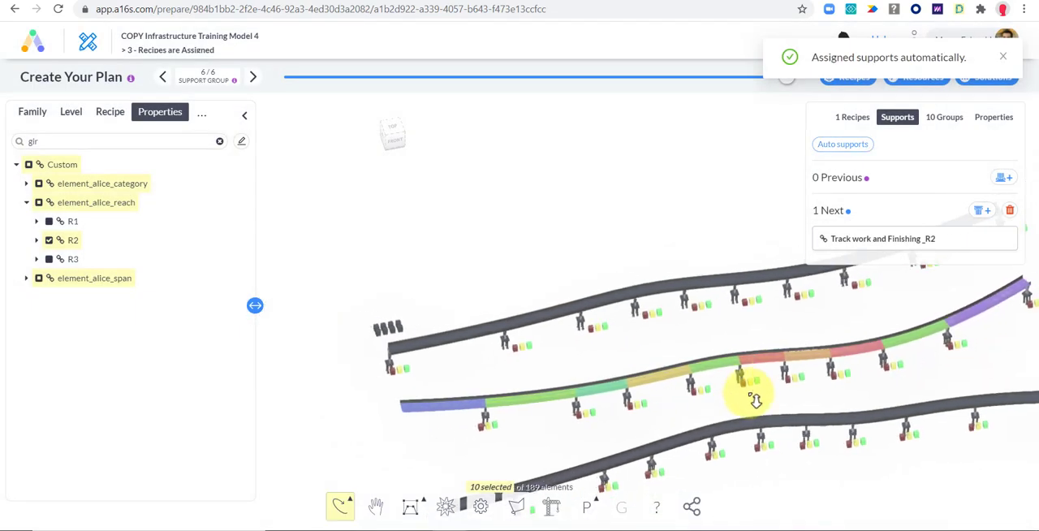
pyautogui.click(658, 354)
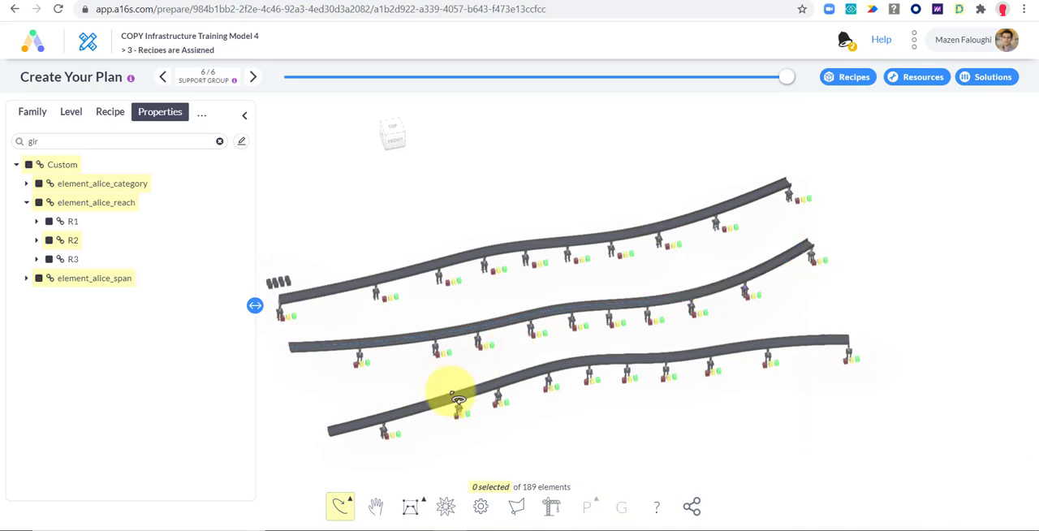
pyautogui.moveTo(678, 256)
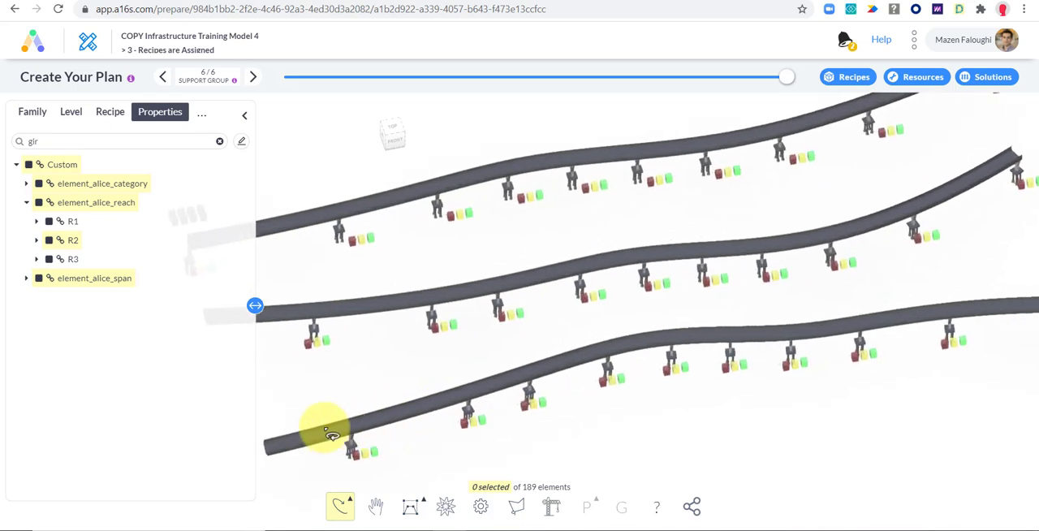
# Step: Select seven consecutive girders along the bottom bridge for chaining as supports
pyautogui.click(478, 402)
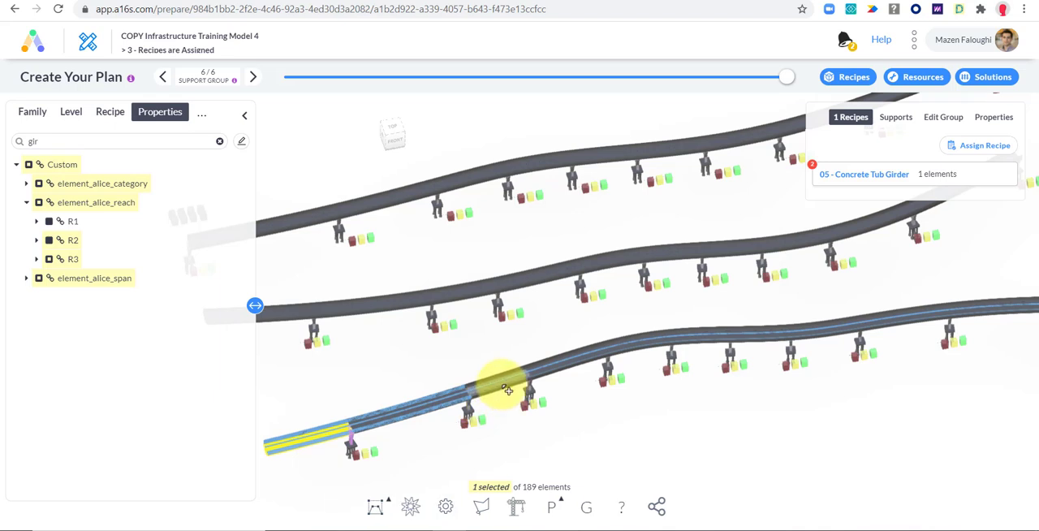
pyautogui.click(441, 406)
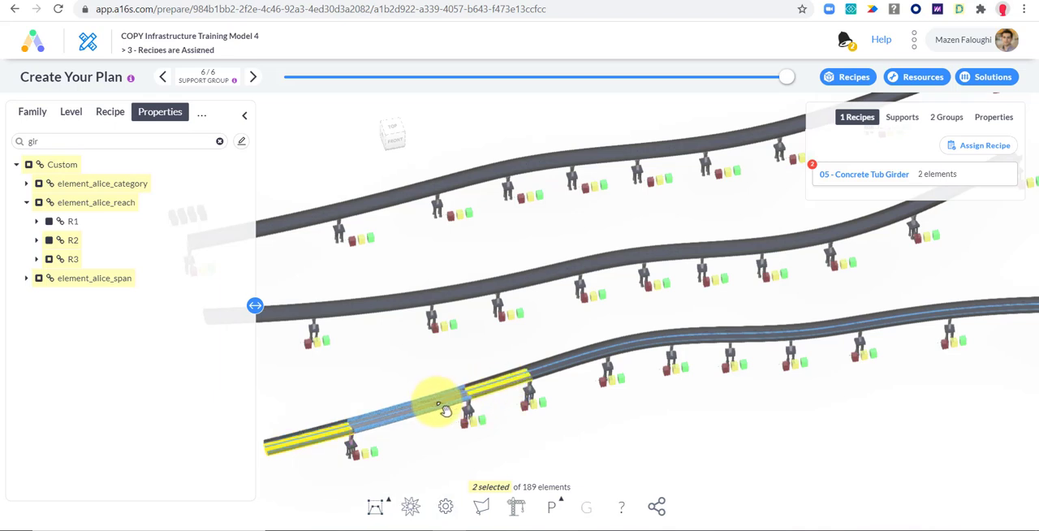
pyautogui.click(637, 350)
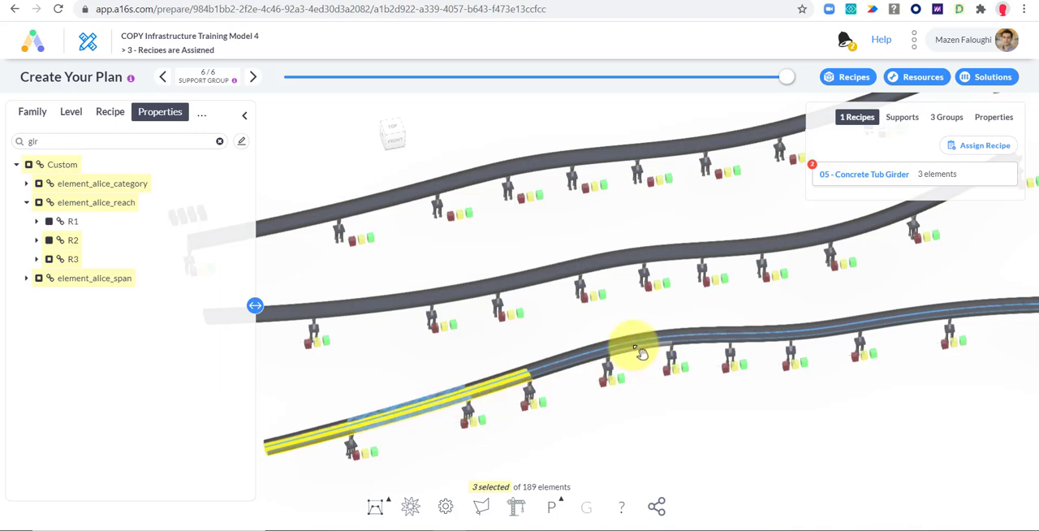
pyautogui.click(608, 357)
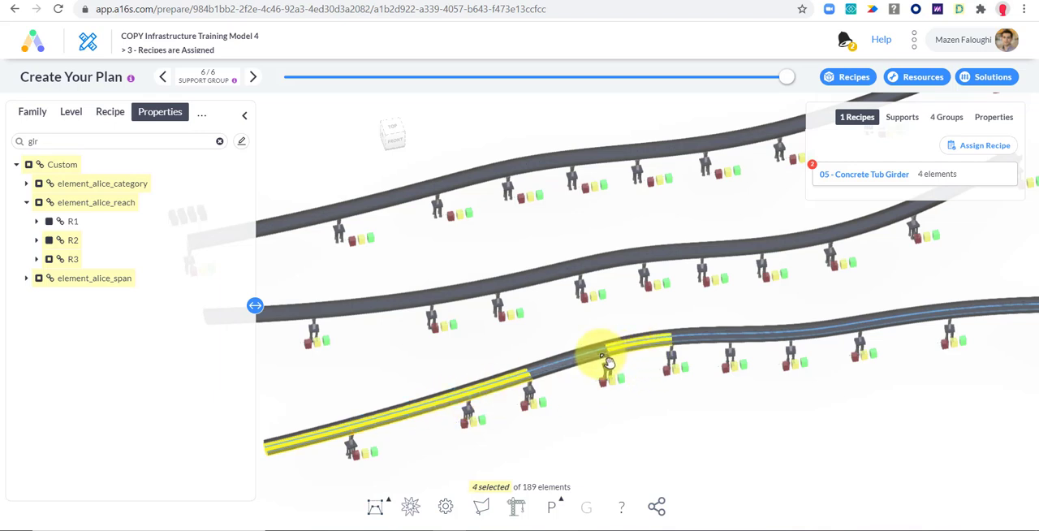
pyautogui.click(723, 344)
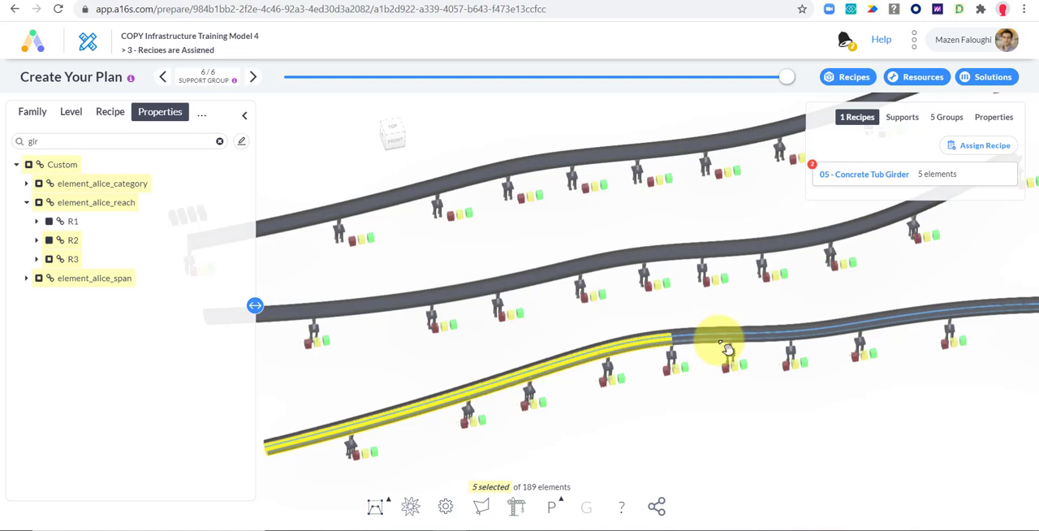
pyautogui.click(763, 344)
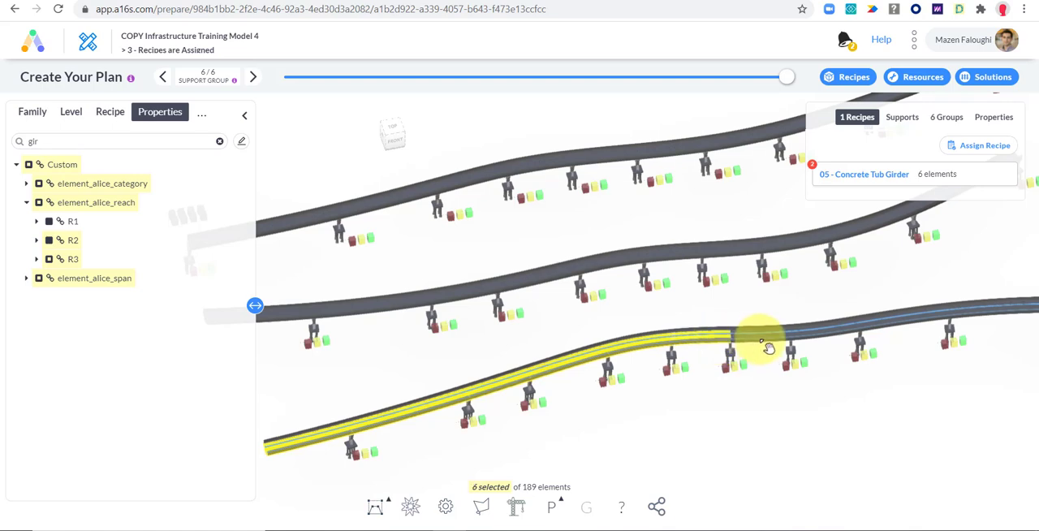
pyautogui.click(682, 273)
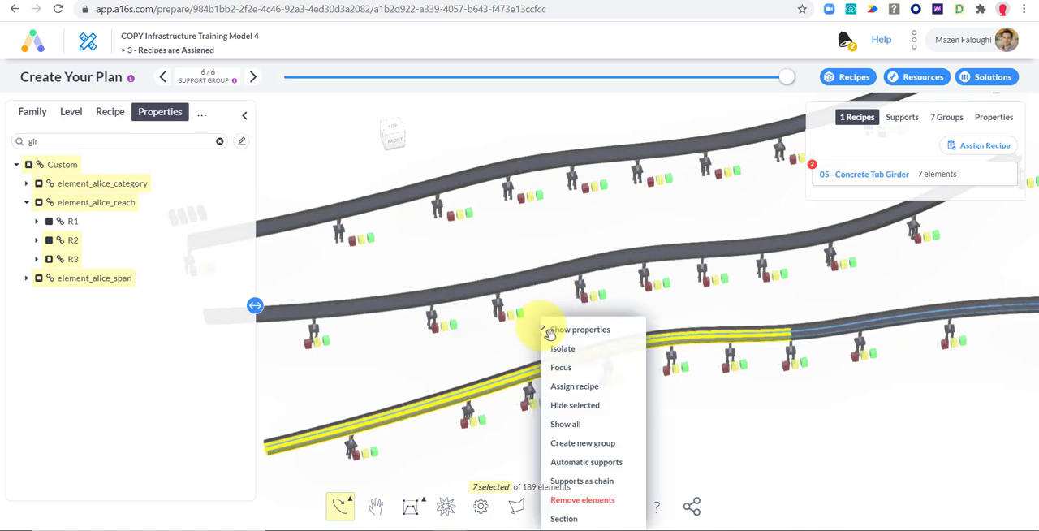
pyautogui.moveTo(614, 480)
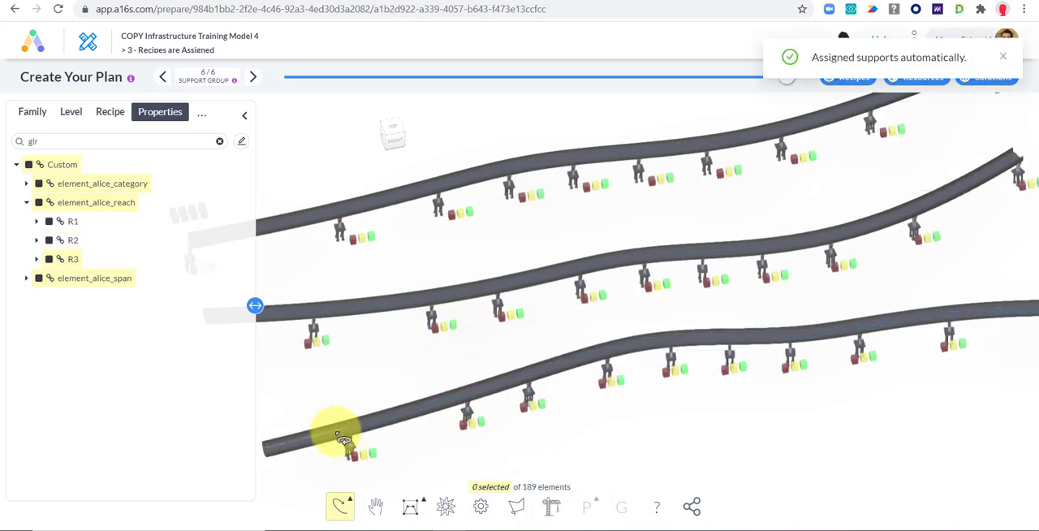
# Step: Check a chained girder's Supports list and jump to its next box girder in R3
pyautogui.click(344, 438)
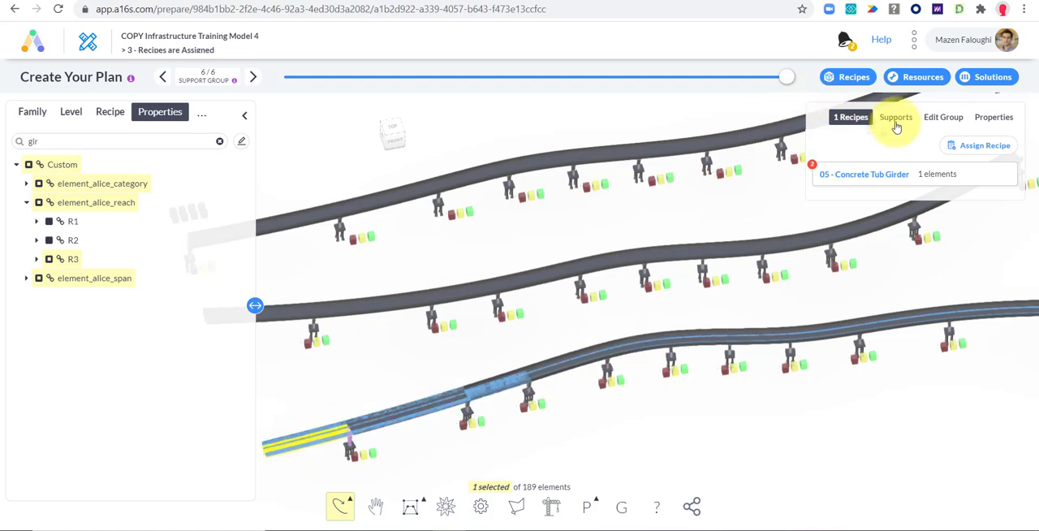
pyautogui.click(896, 117)
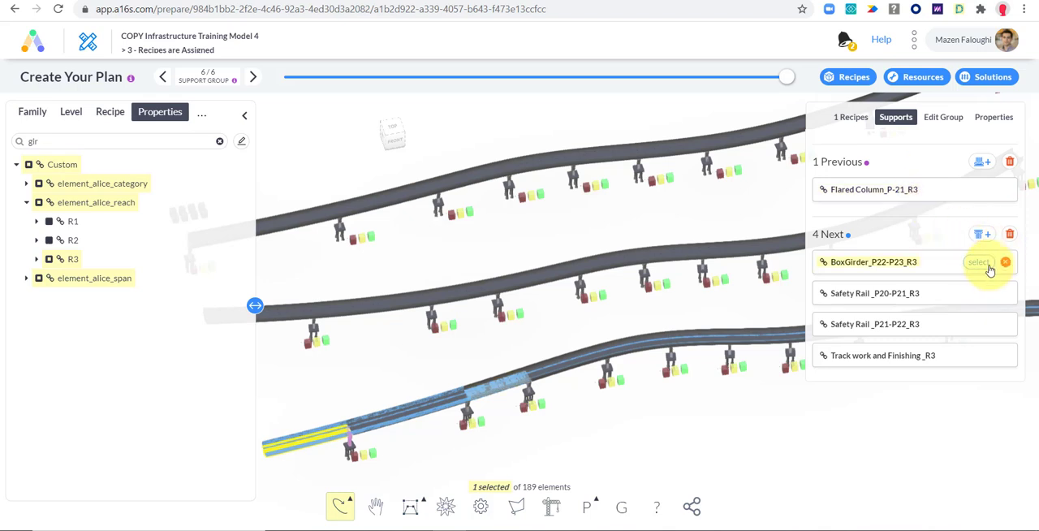
pyautogui.moveTo(971, 279)
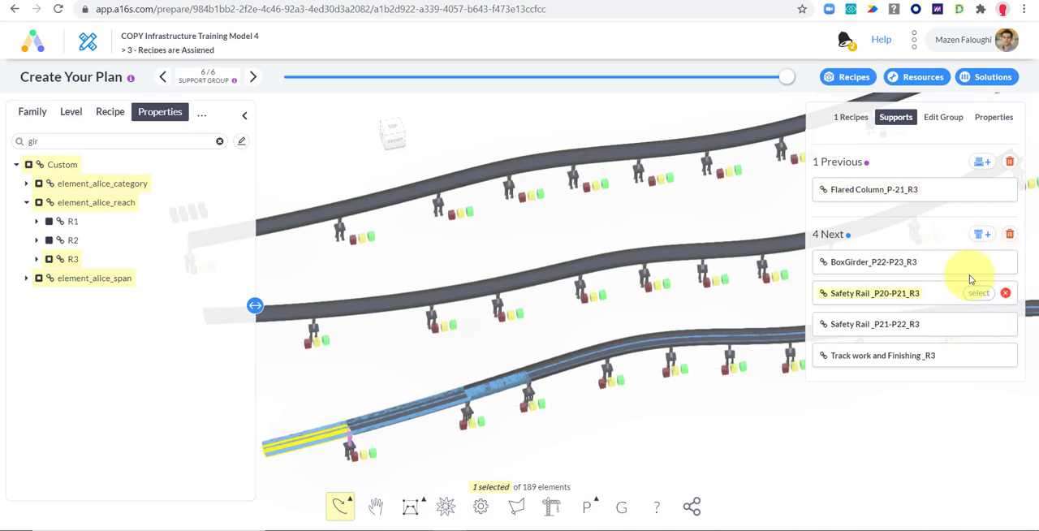
pyautogui.click(978, 292)
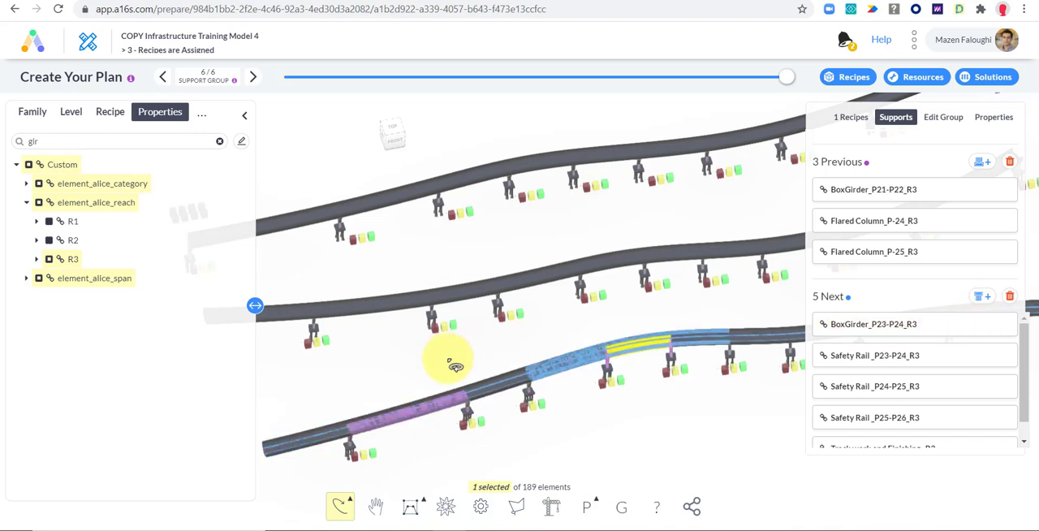
pyautogui.moveTo(568, 339)
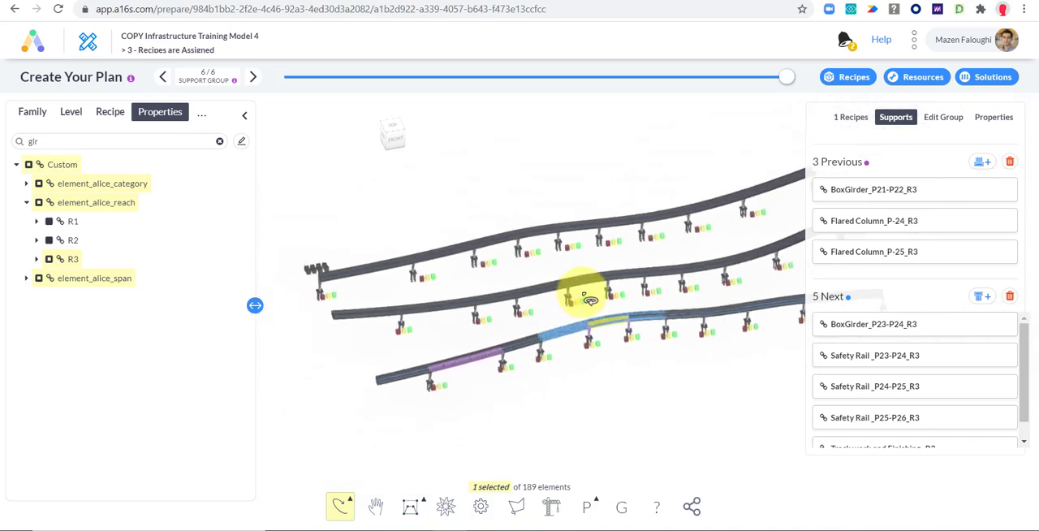
pyautogui.moveTo(584, 295); pyautogui.dragTo(535, 349)
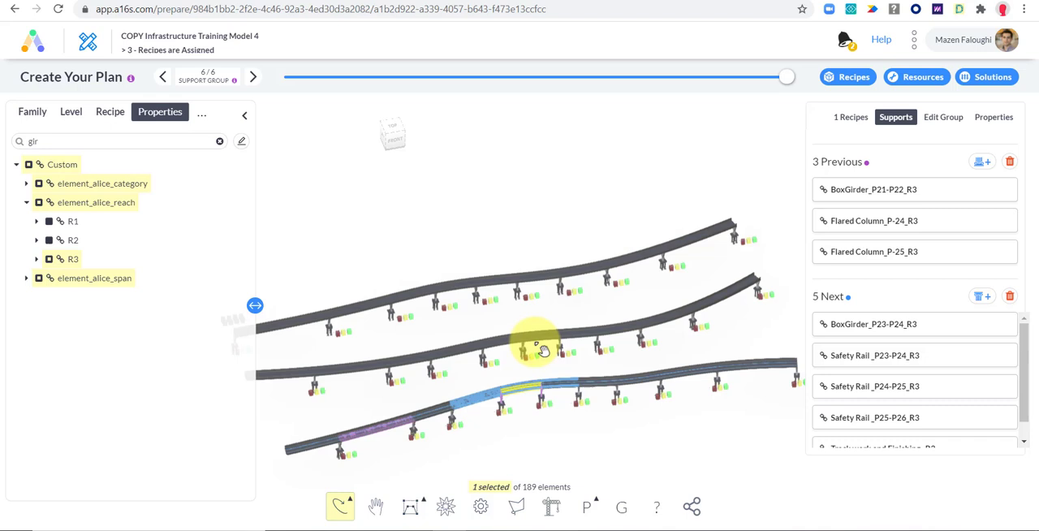
pyautogui.moveTo(483, 357)
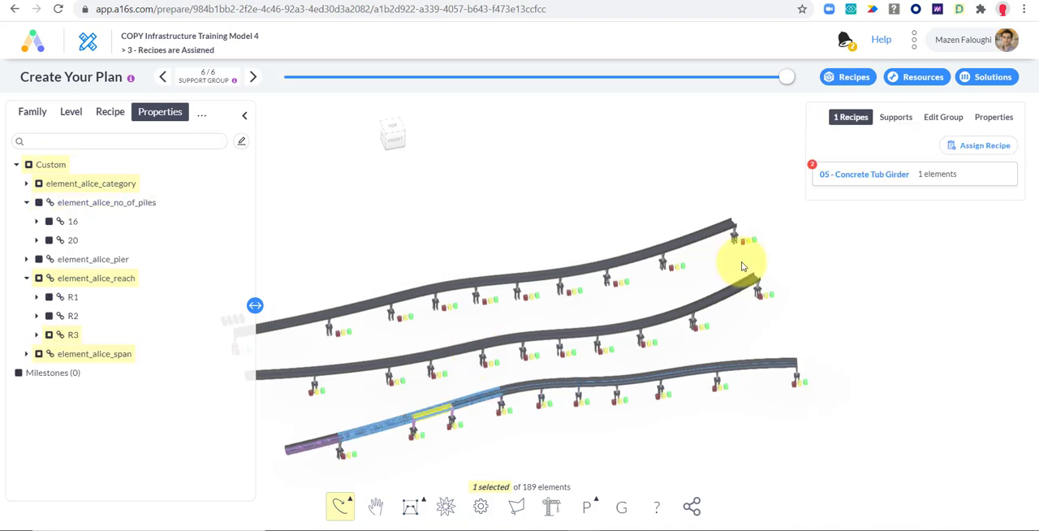
pyautogui.moveTo(745, 269)
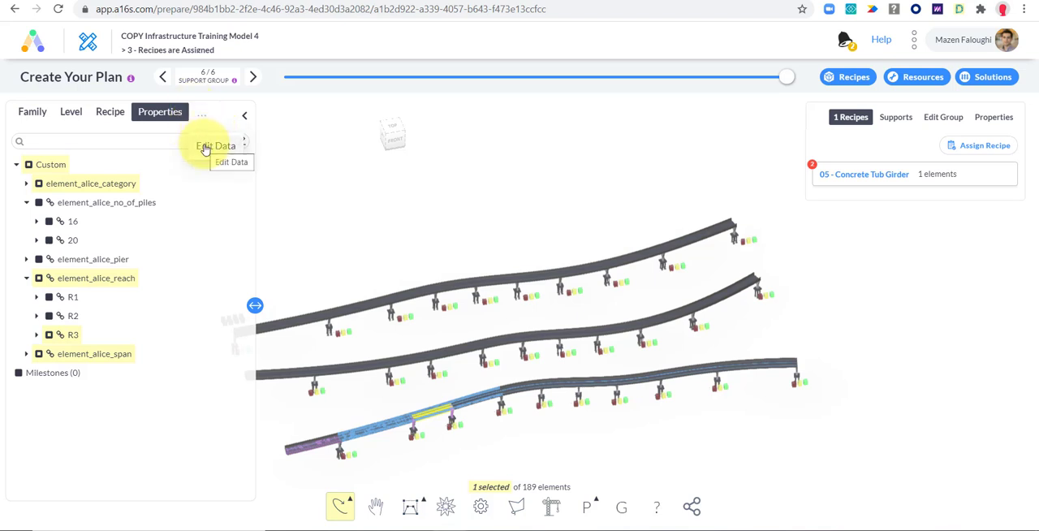
# Step: Launch Edit Data from the side panel's more-options menu
pyautogui.click(374, 226)
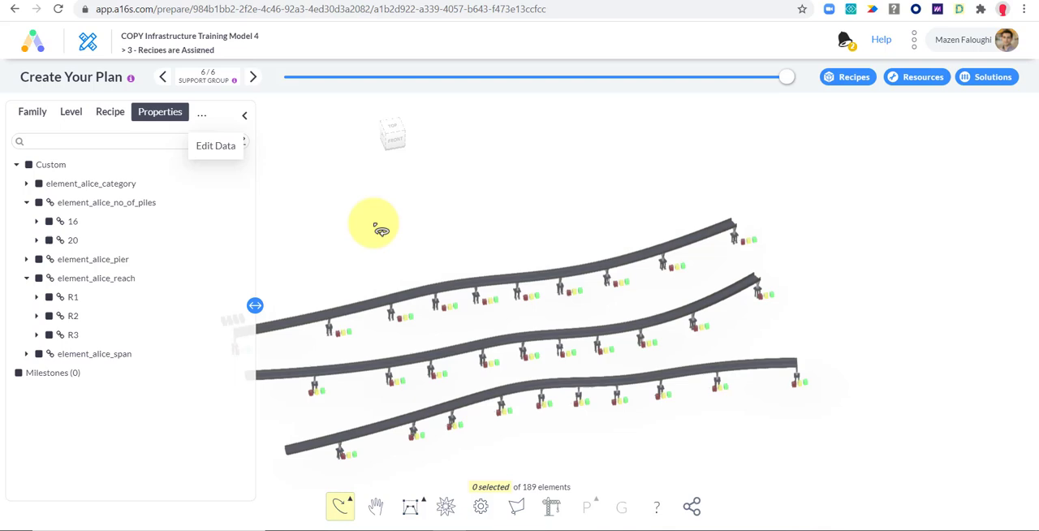
pyautogui.click(215, 147)
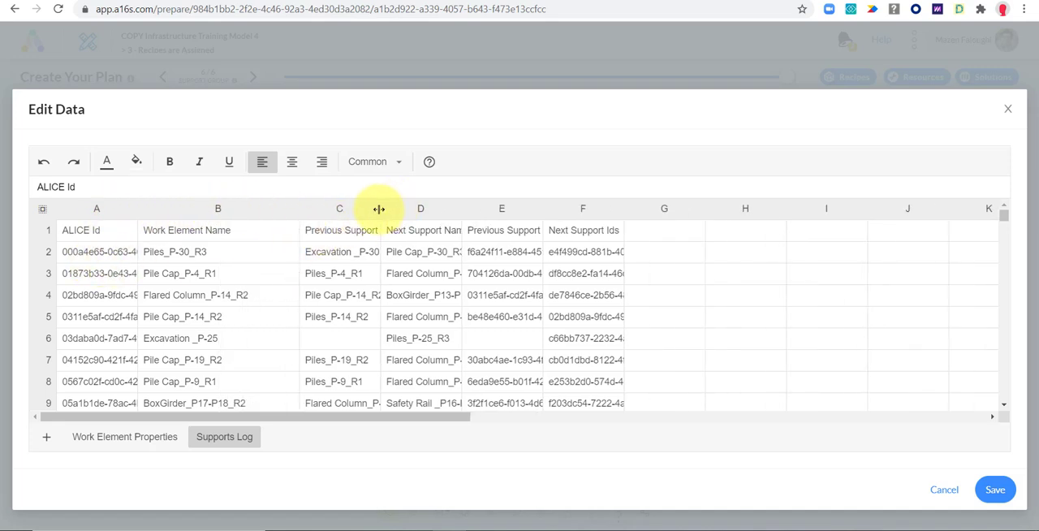
# Step: Copy the whole Supports Log into a blank Excel sheet as a backup and return to Edit Data
pyautogui.moveTo(380, 208); pyautogui.dragTo(568, 208)
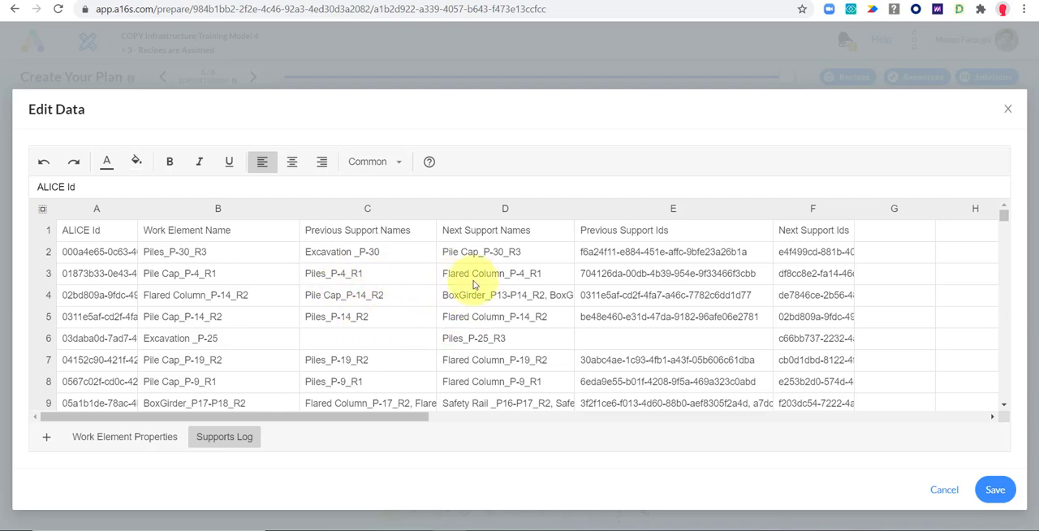
pyautogui.click(672, 317)
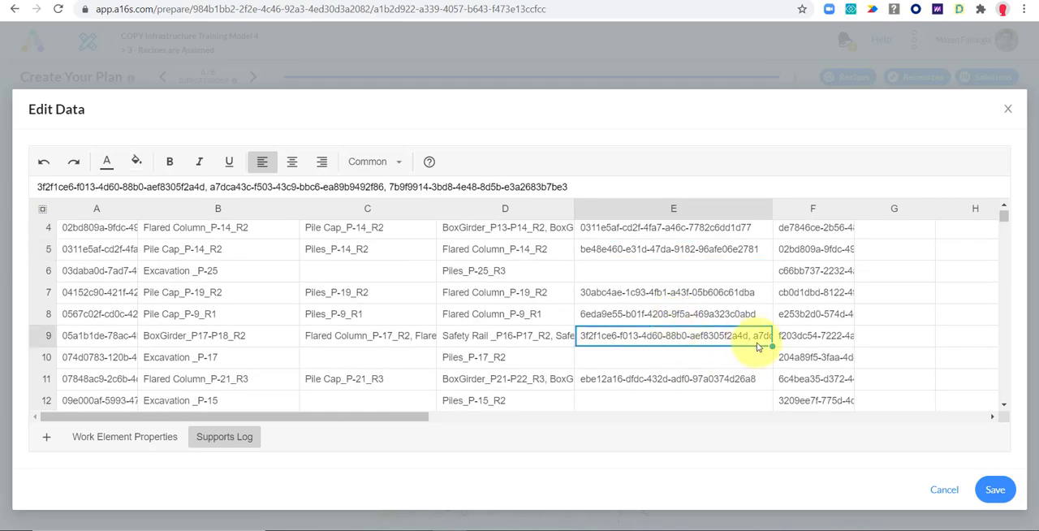
pyautogui.scroll(3)
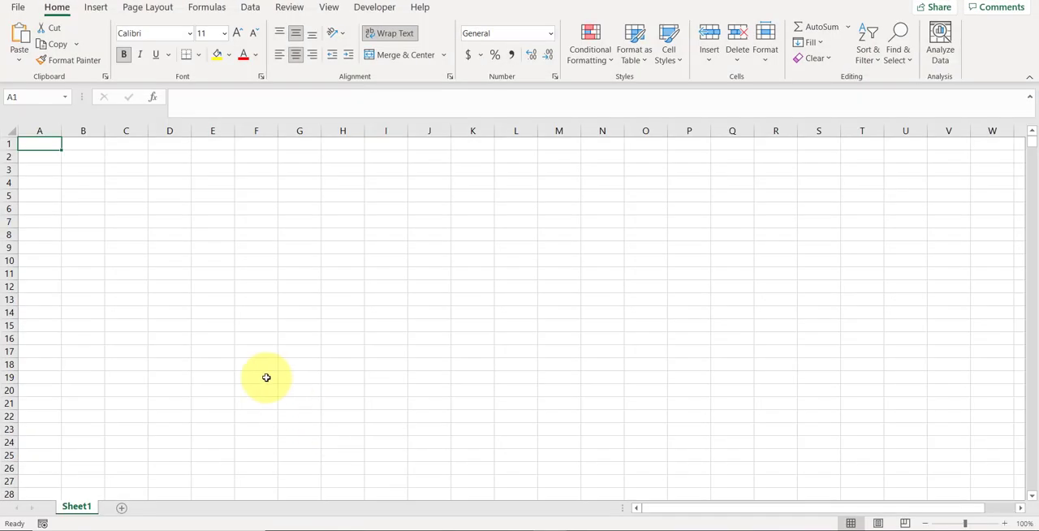
pyautogui.press('ctrl+v')
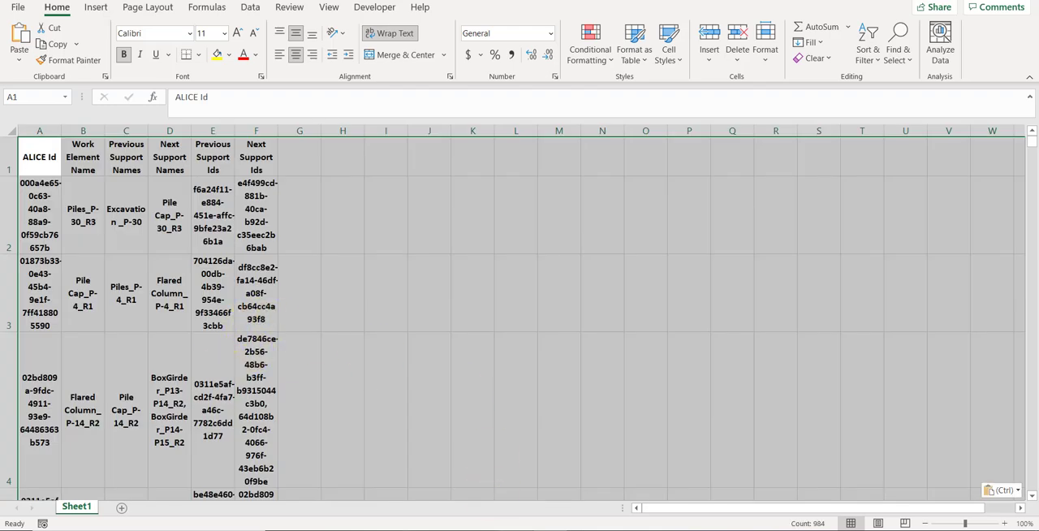
pyautogui.click(472, 409)
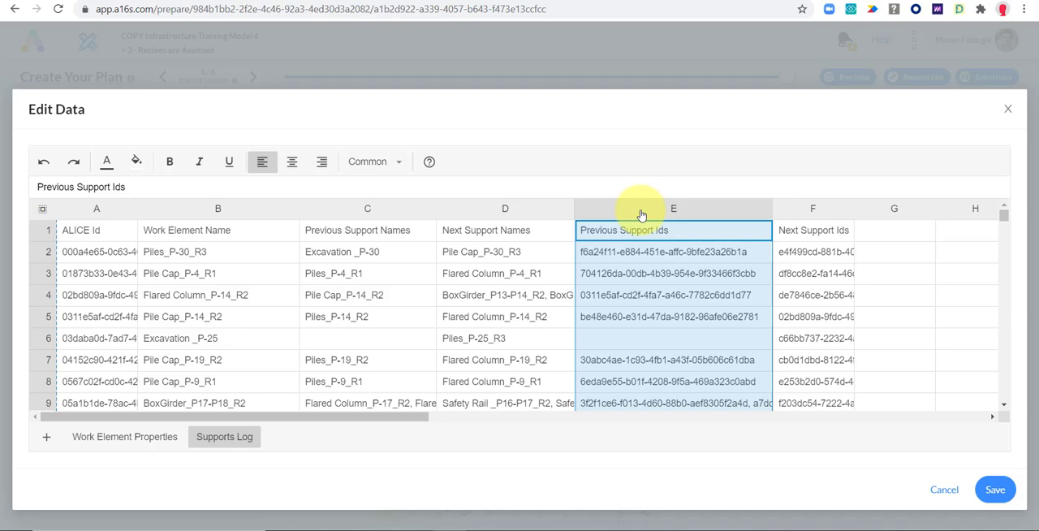
# Step: Clear the Previous and Next Support Ids columns, save and confirm the change summary
pyautogui.click(811, 231)
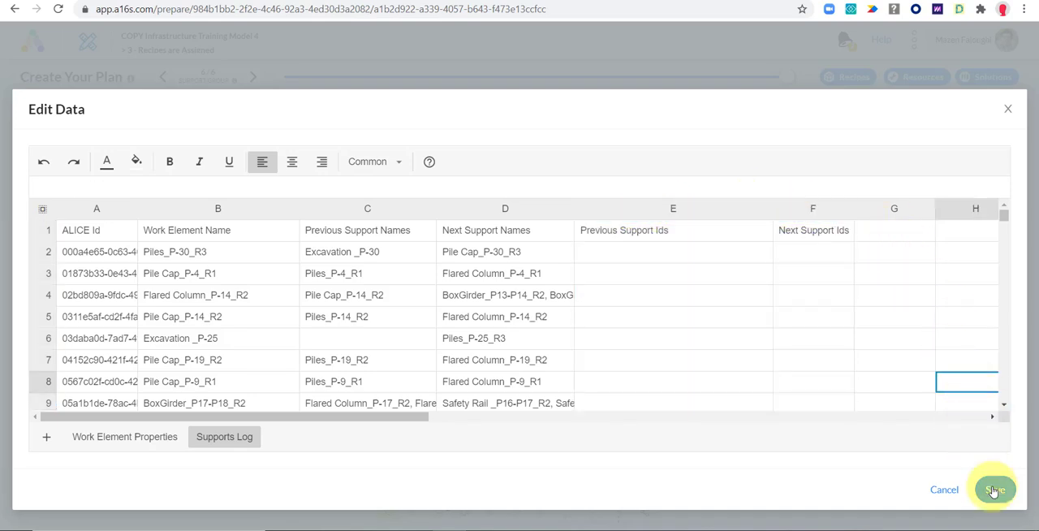
pyautogui.click(994, 488)
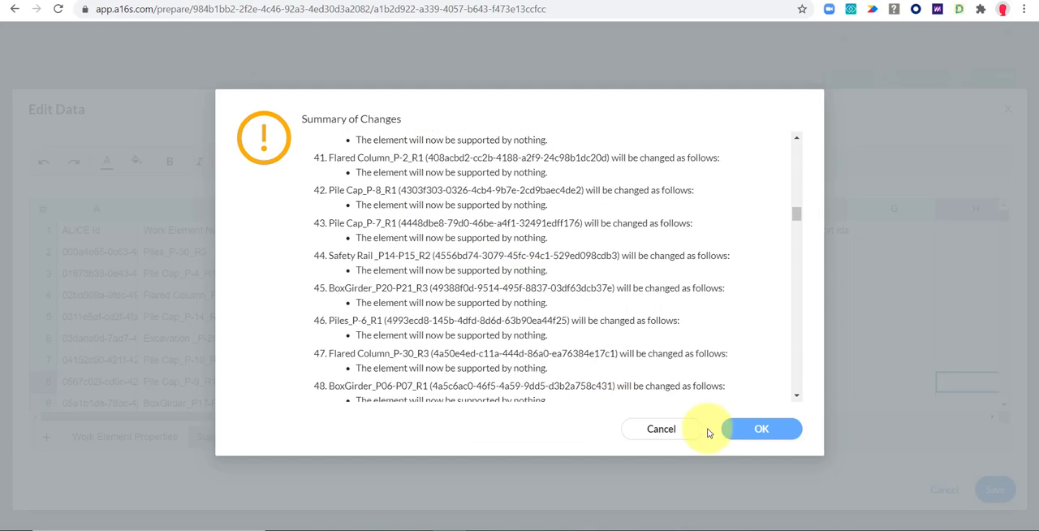
pyautogui.click(759, 428)
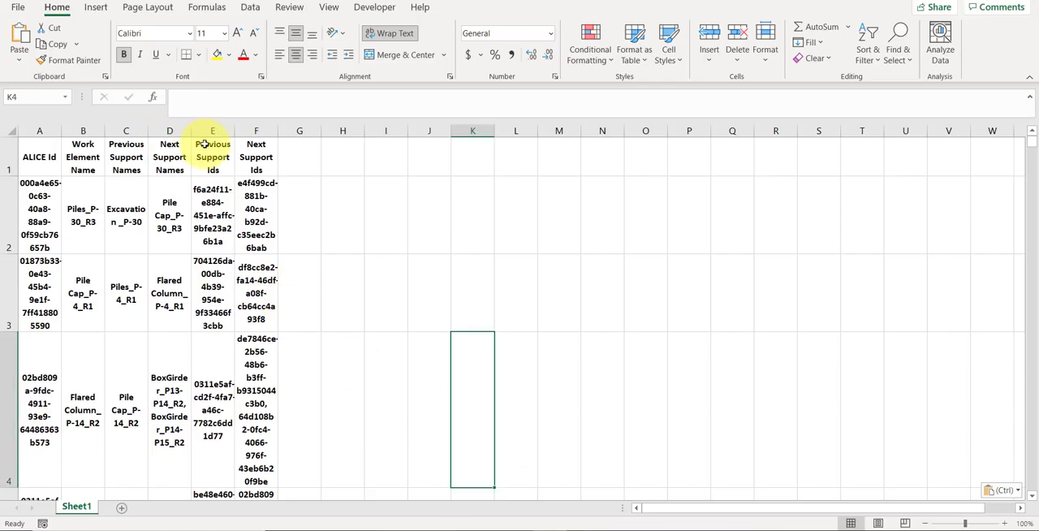
# Step: Paste the Support Ids columns from the Excel backup into the Supports Log, save and confirm
pyautogui.click(211, 130)
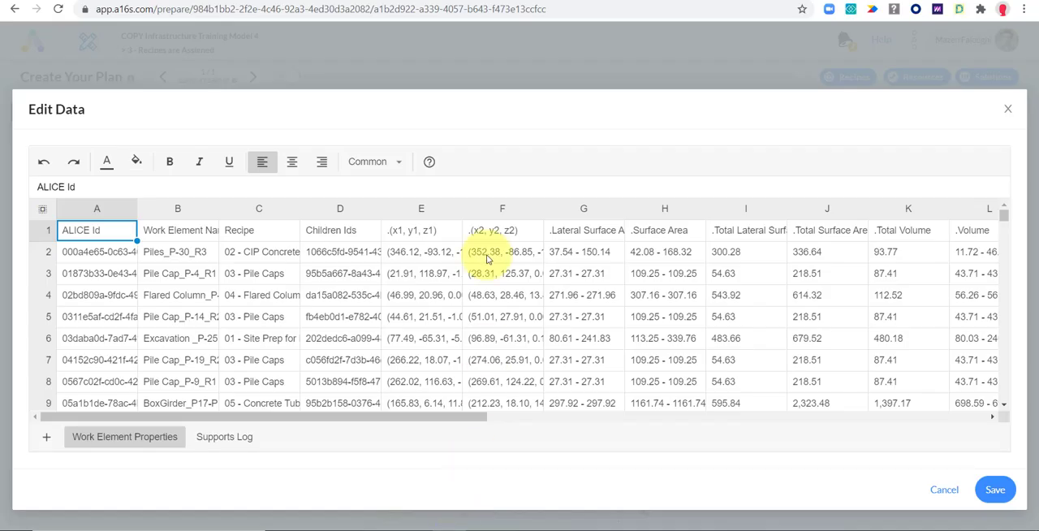
pyautogui.click(224, 436)
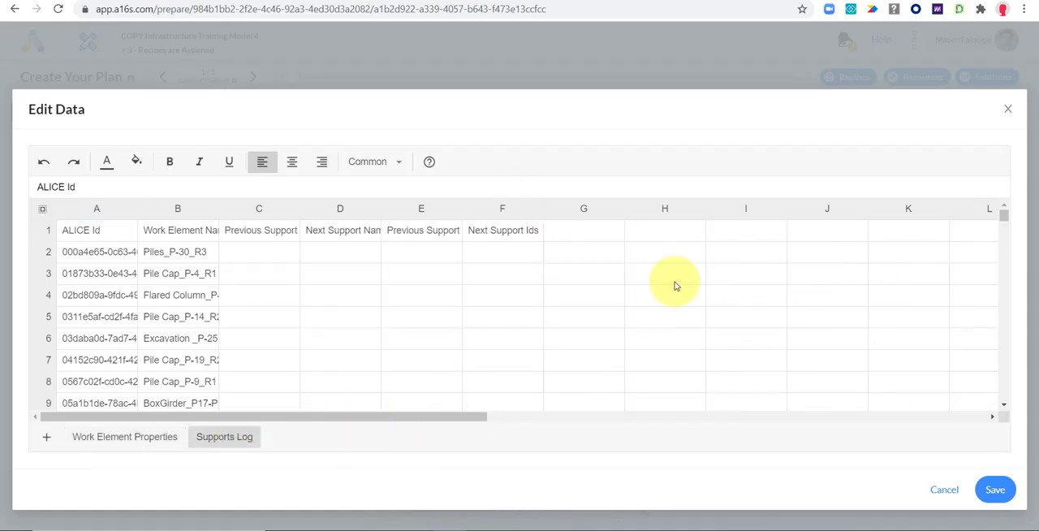
pyautogui.click(420, 208)
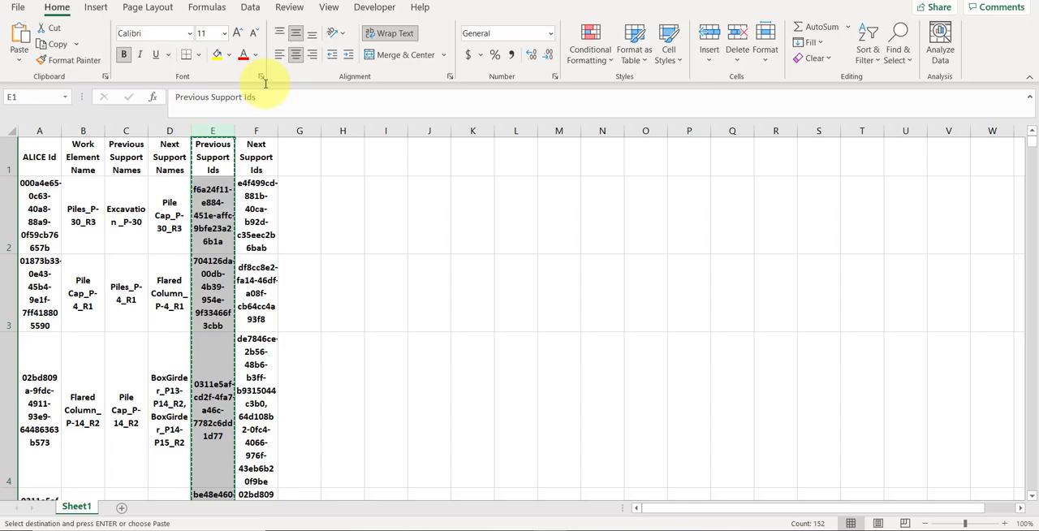
pyautogui.click(256, 150)
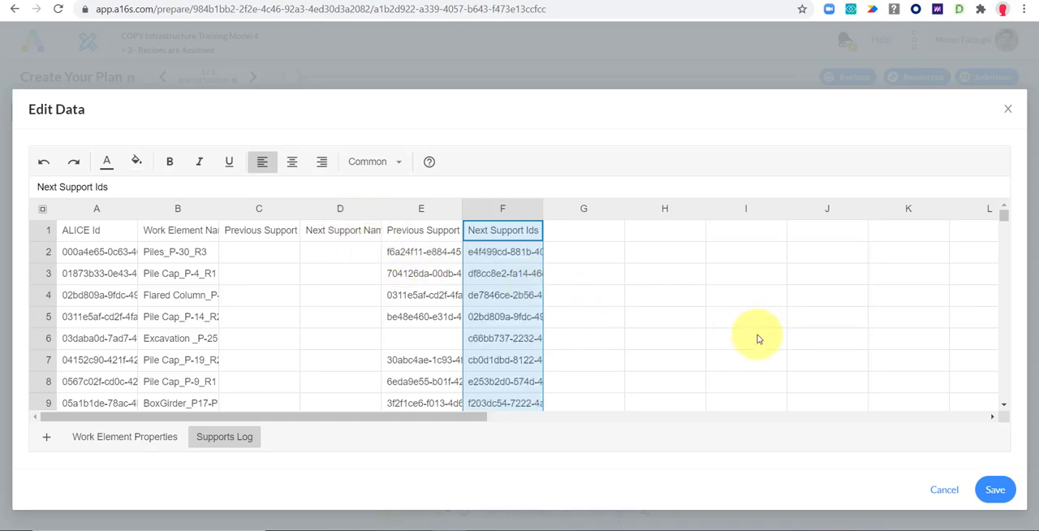
pyautogui.click(993, 488)
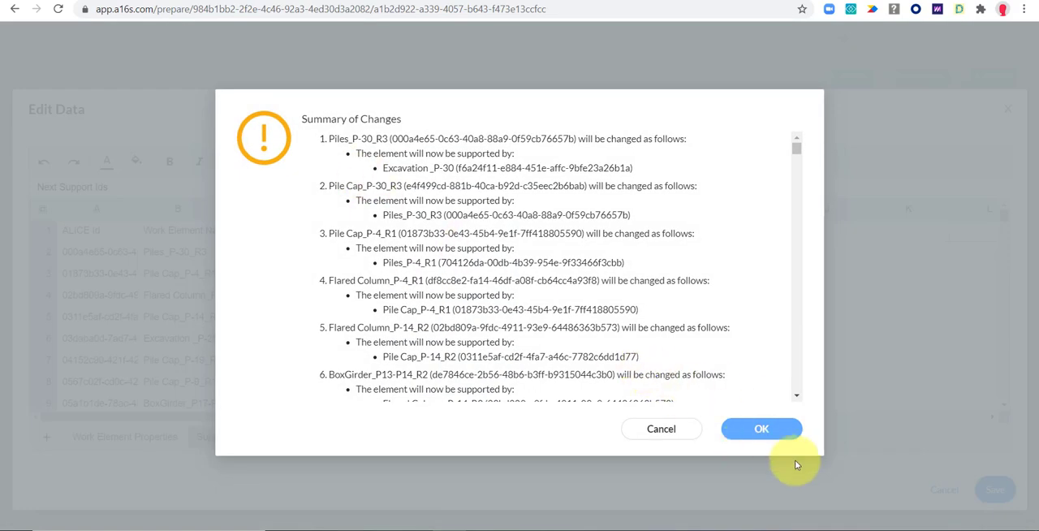
pyautogui.click(760, 429)
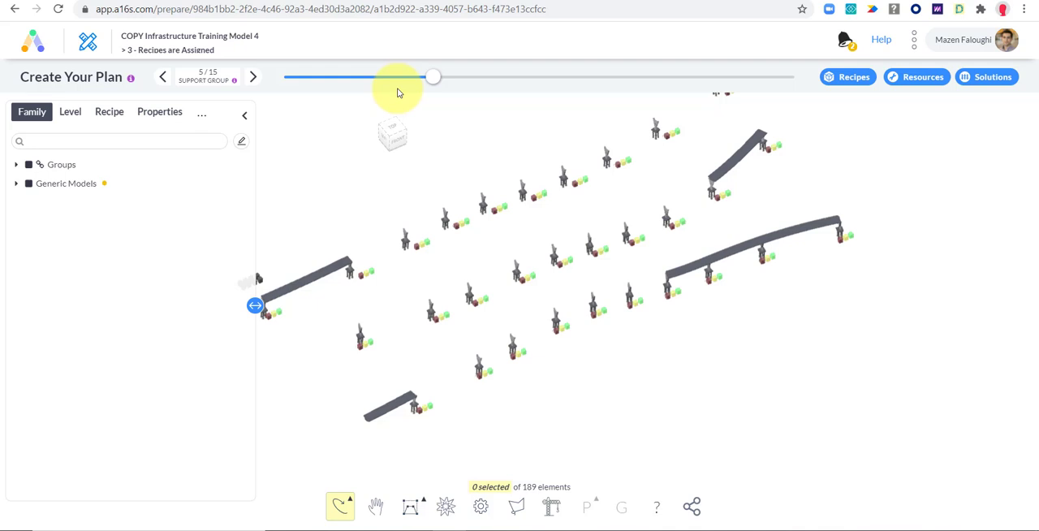
# Step: Step the support group slider to 15/15, then return to the model's Edit Data view
pyautogui.moveTo(431, 77); pyautogui.dragTo(503, 76)
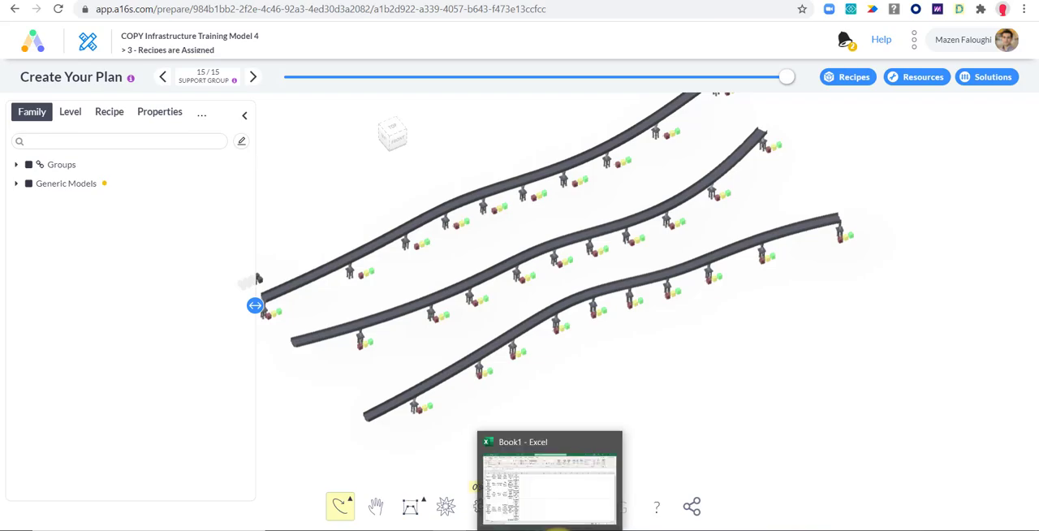
pyautogui.click(549, 479)
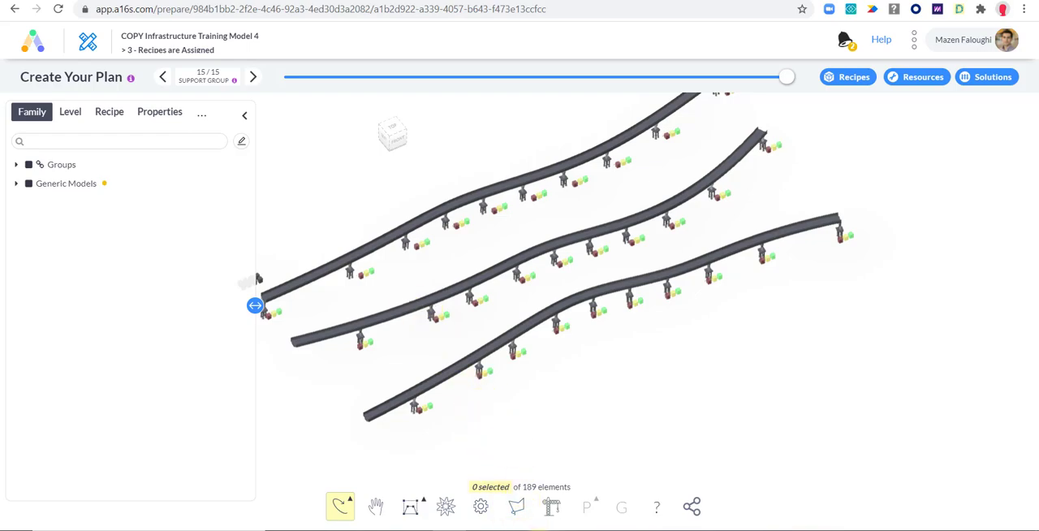
pyautogui.press('alt+tab')
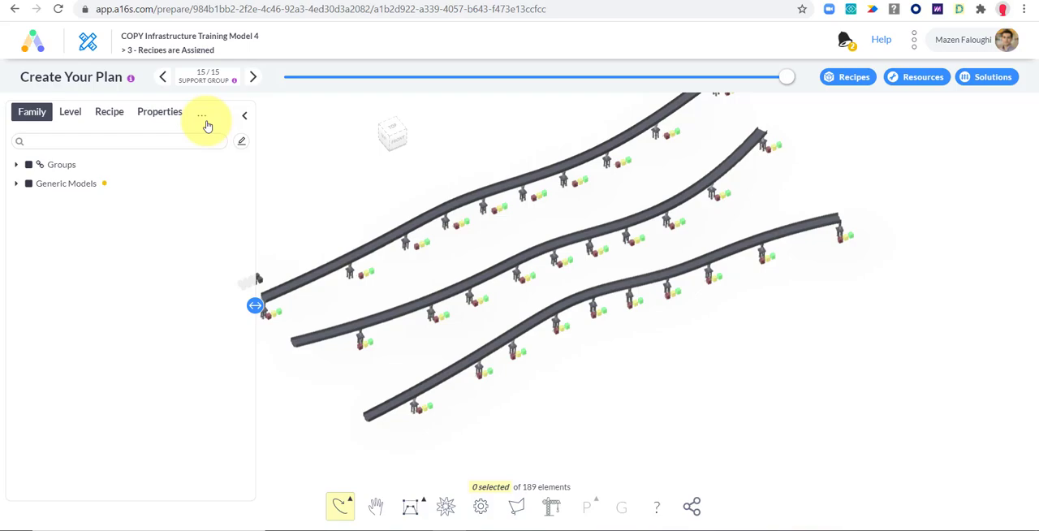
pyautogui.click(201, 114)
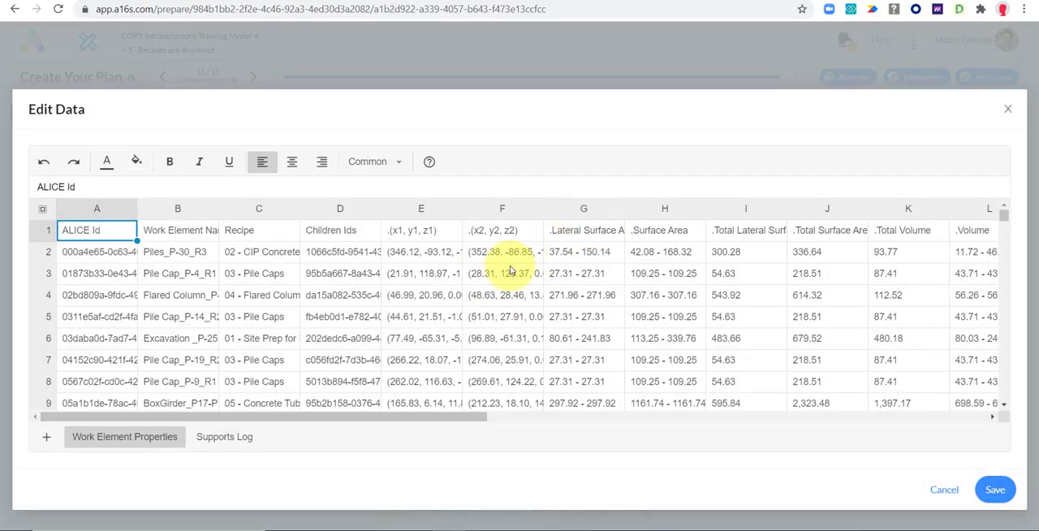